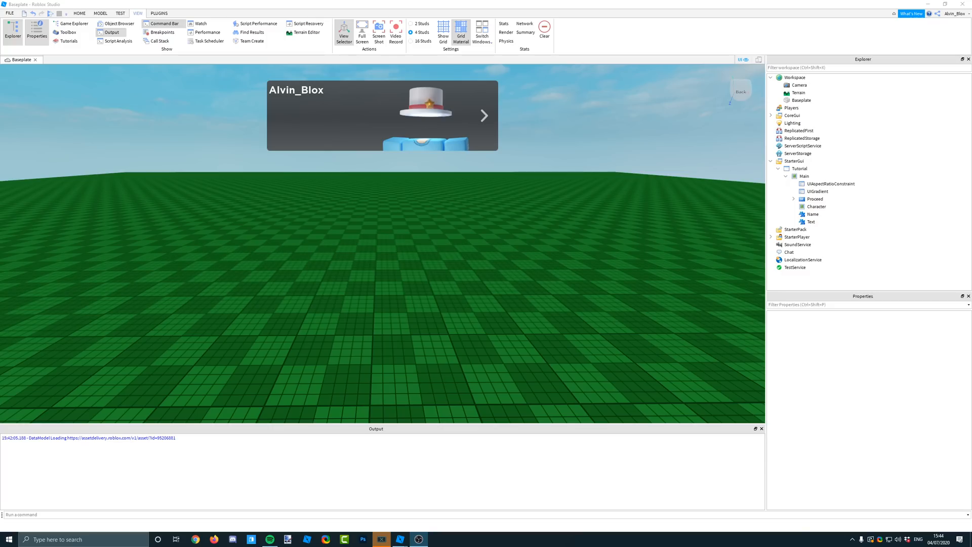
Insert a LocalScript under the Tutorial ScreenGui in StarterGui and open it.
click(792, 160)
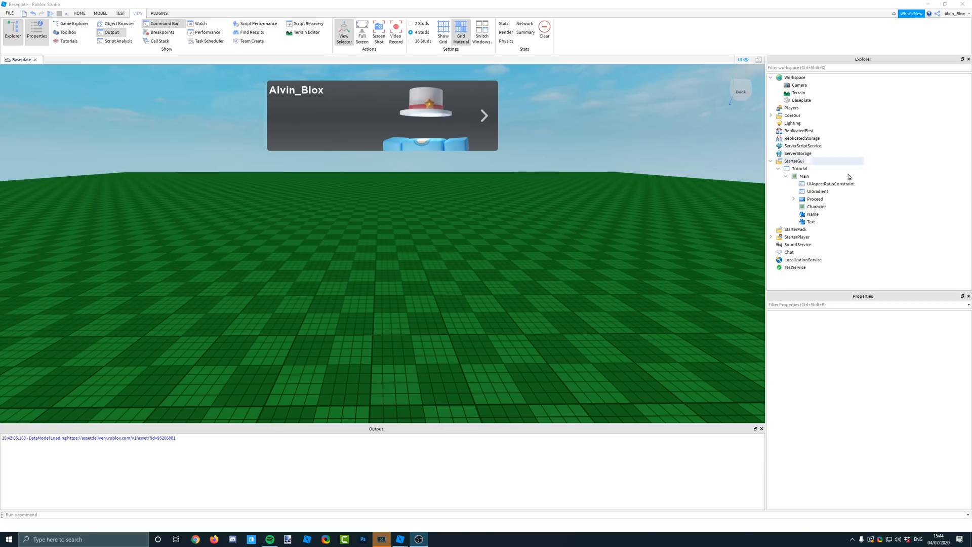
click(796, 229)
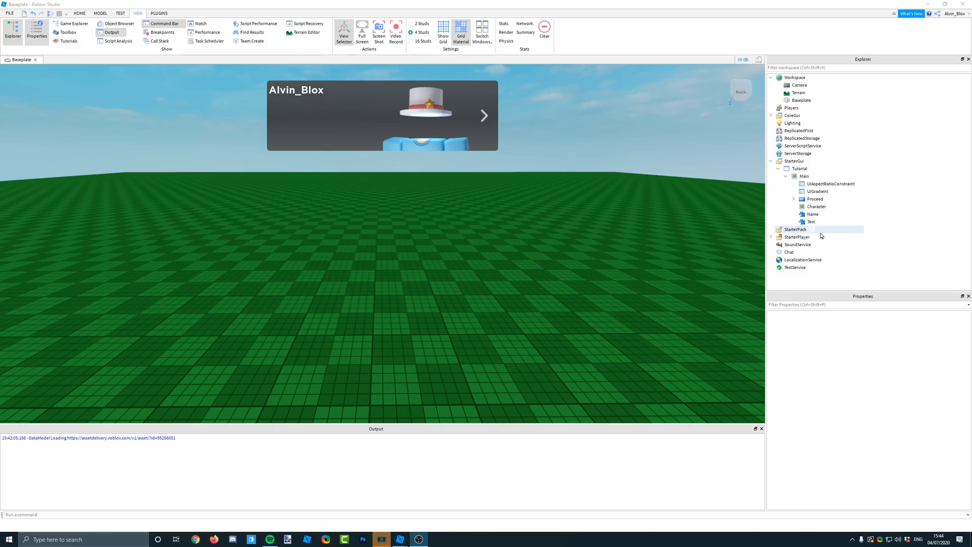
click(810, 221)
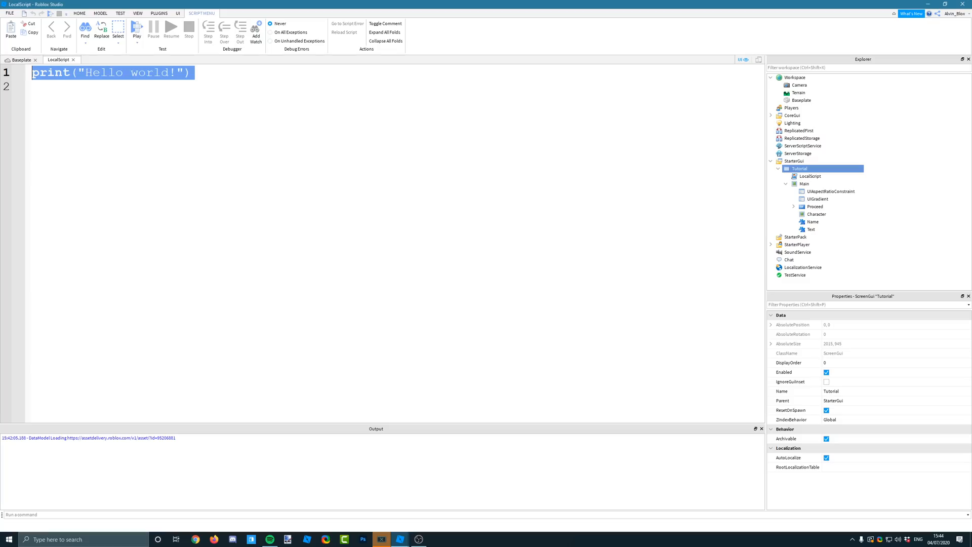
Define local textLabel = script.Parent:WaitForChild("Main"):WaitForChild("Text") in place of the print line.
text(local textLabel = script.Parent:WaitForChild("Main"):WaitForChild("Text"))
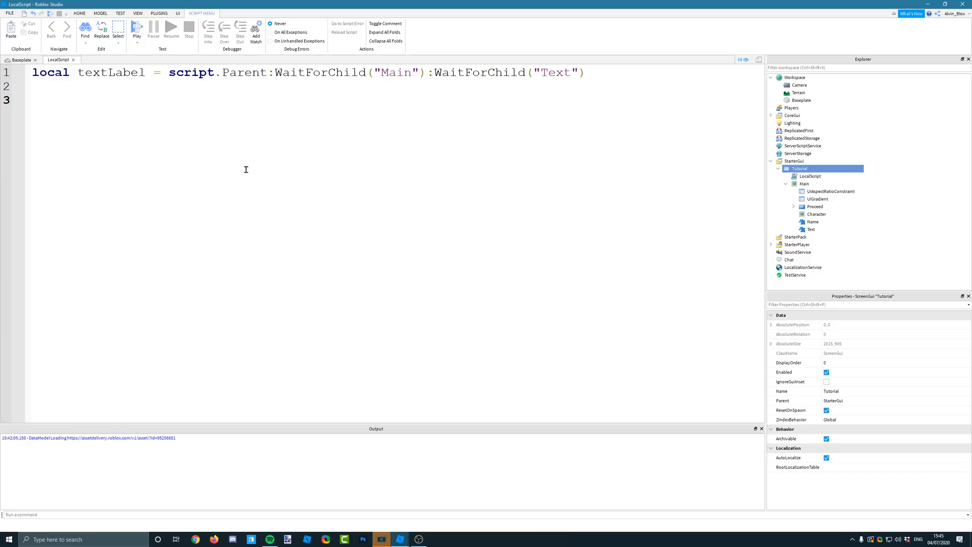
Declare local function typewrite(object,text) with its auto-inserted end.
text(local func)
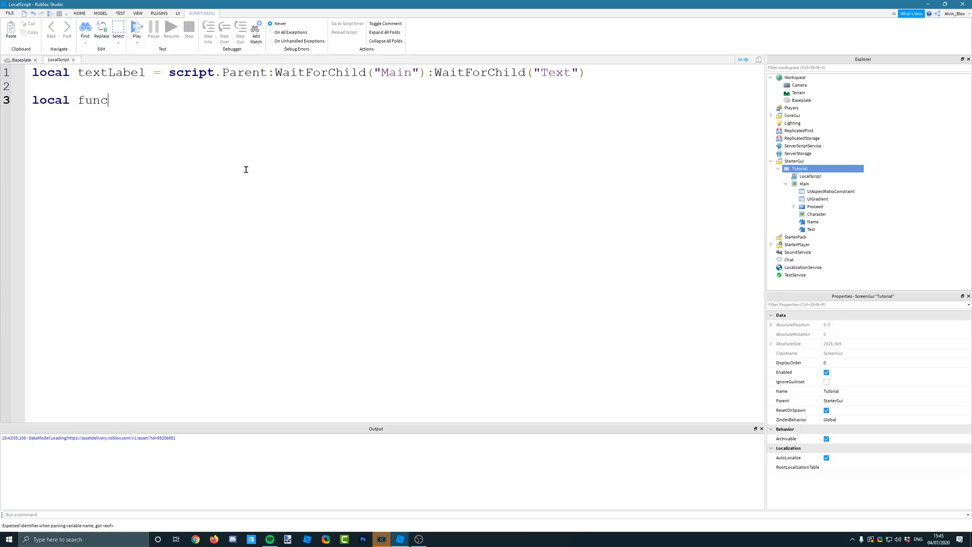
text(tion typ)
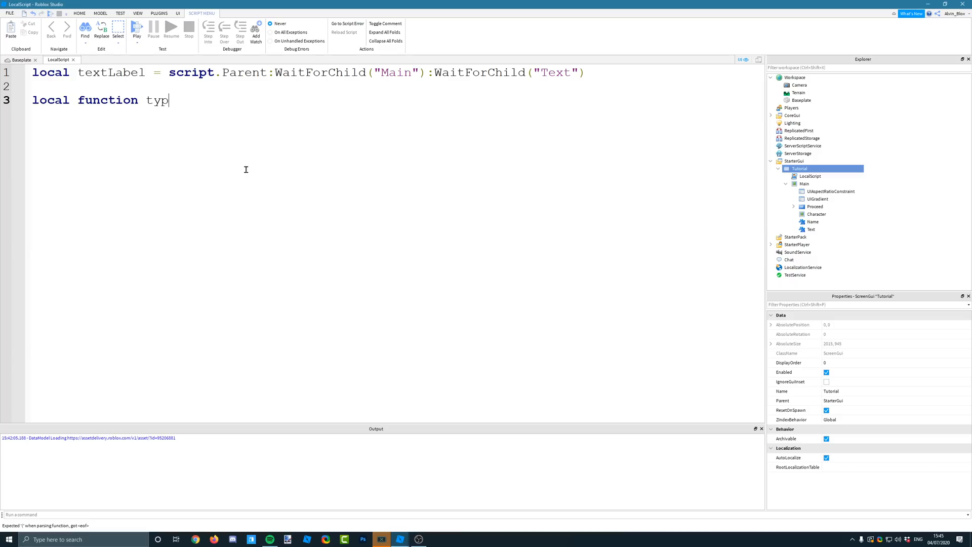
text(ewrite()
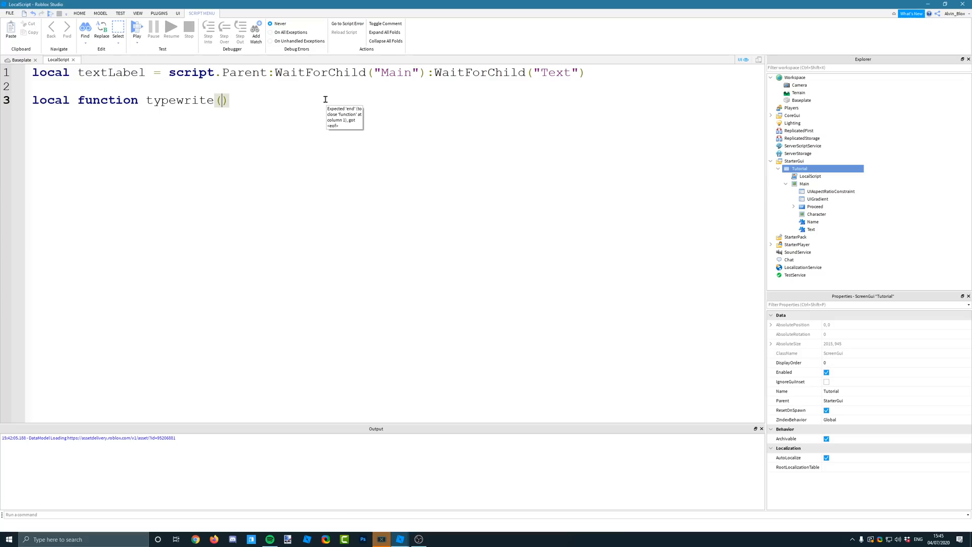
mouse_move(325, 99)
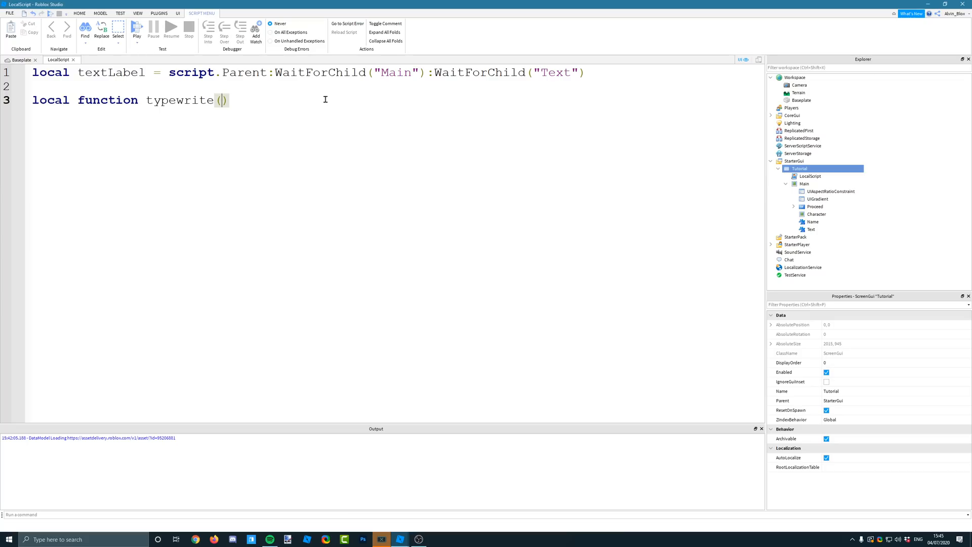
text(o)
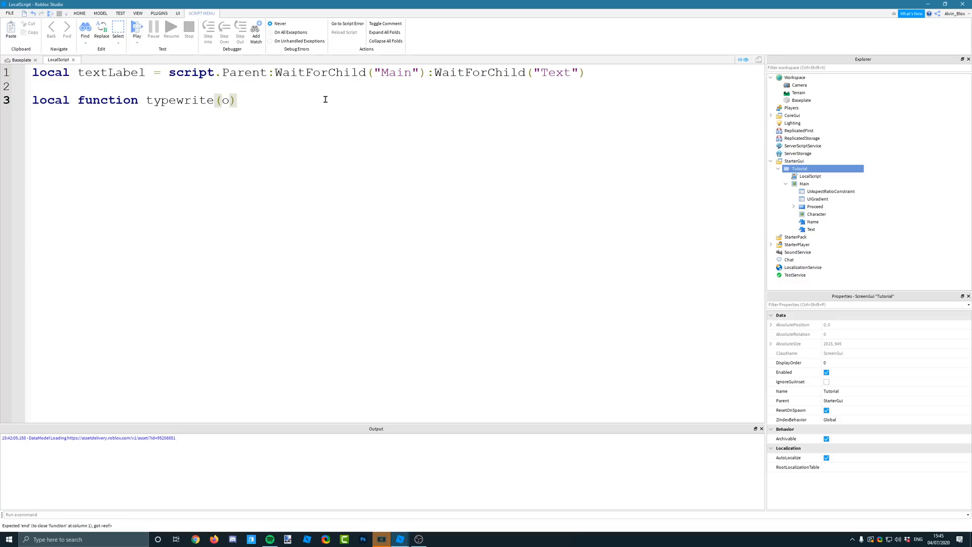
text(bject,)
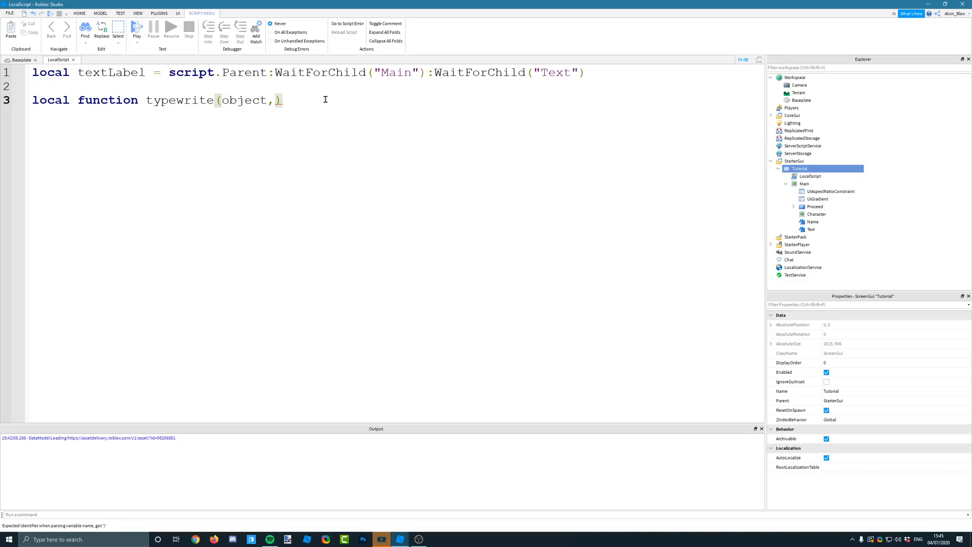
text(text)
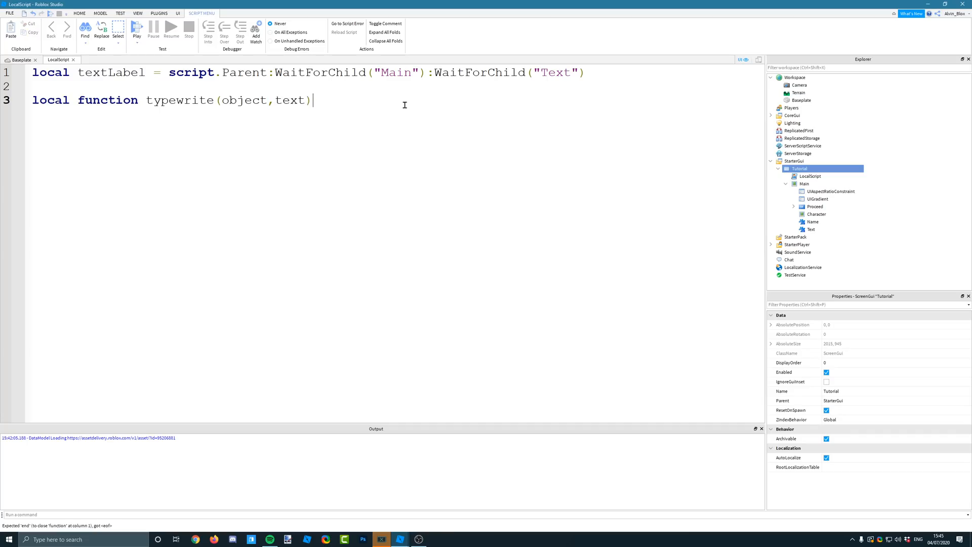
key(enter)
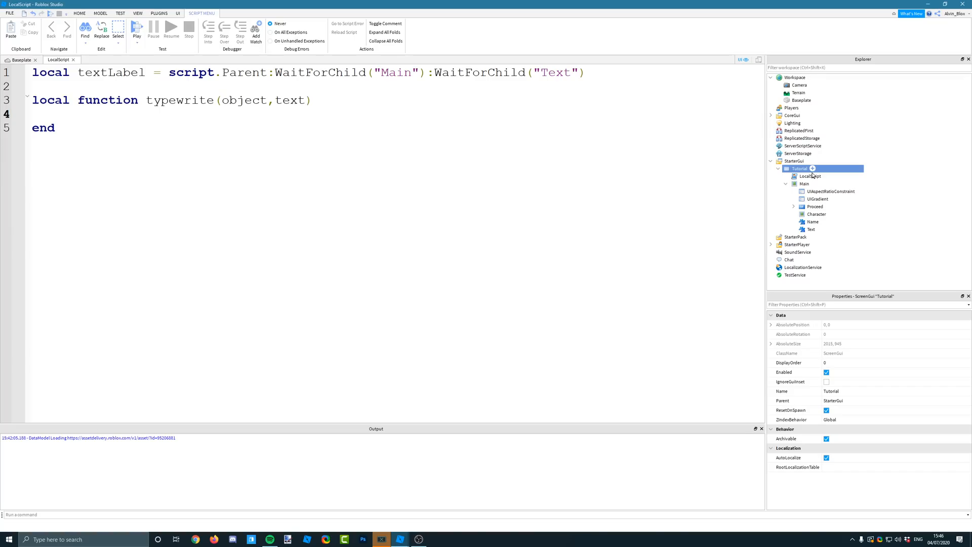
Write the sample string "This is the text" on its own line above the function.
key(Enter)
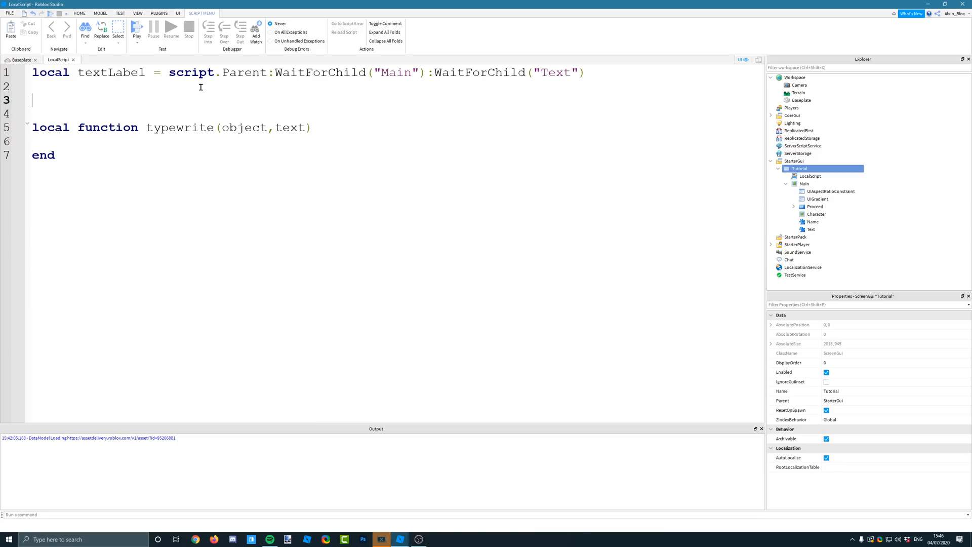
text(")
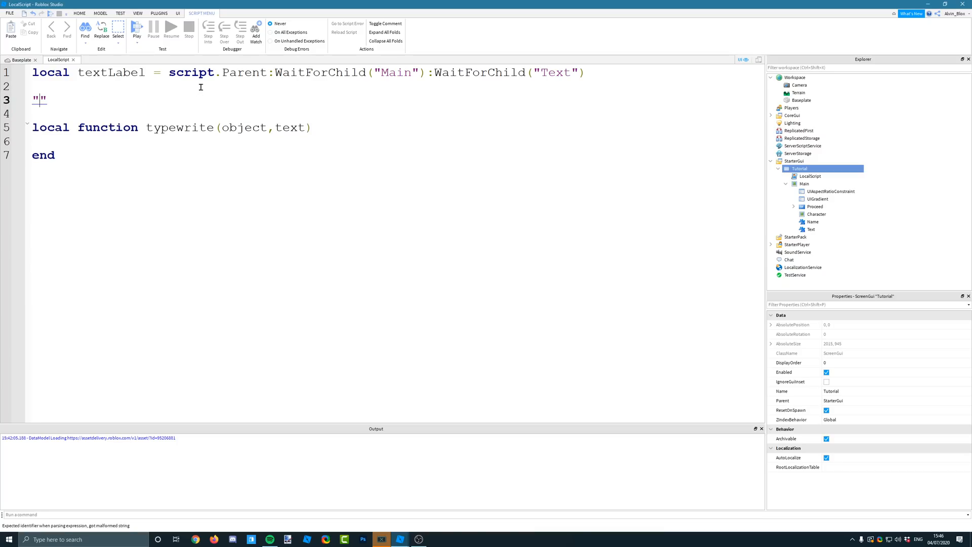
text(This is)
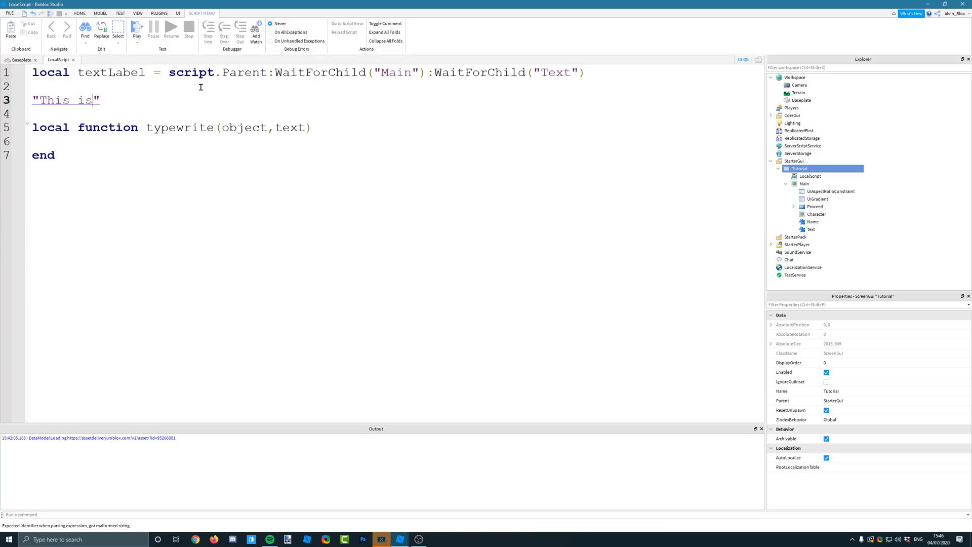
text(the text)
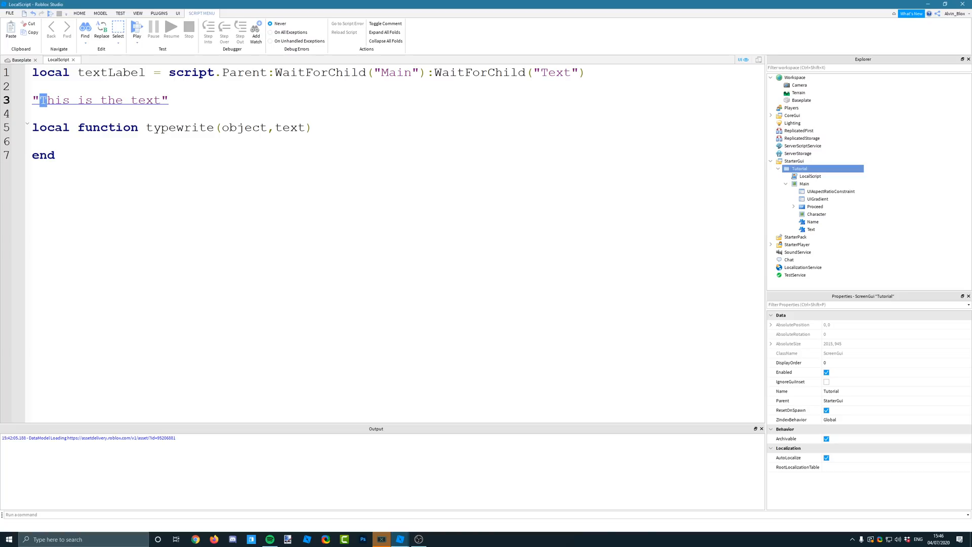
drag(40, 100, 160, 100)
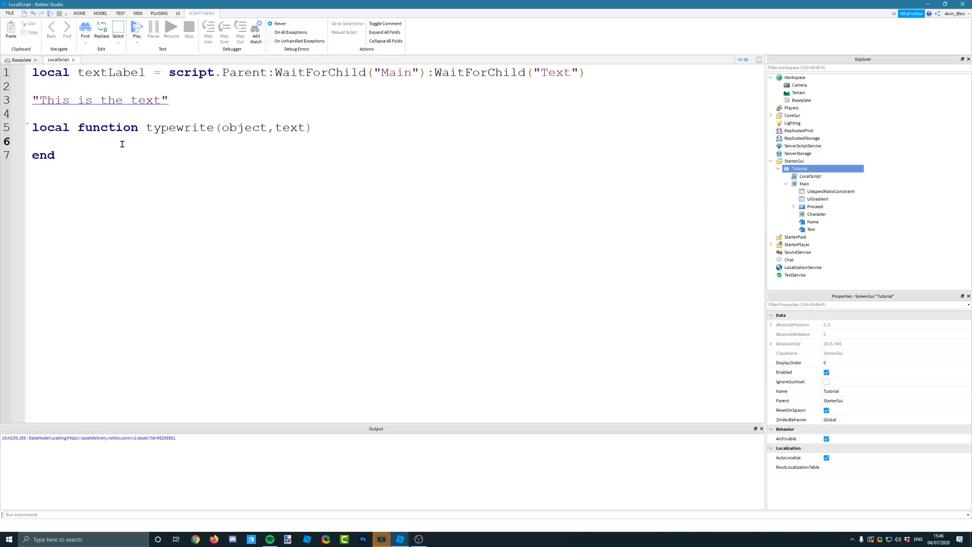
mouse_move(110, 136)
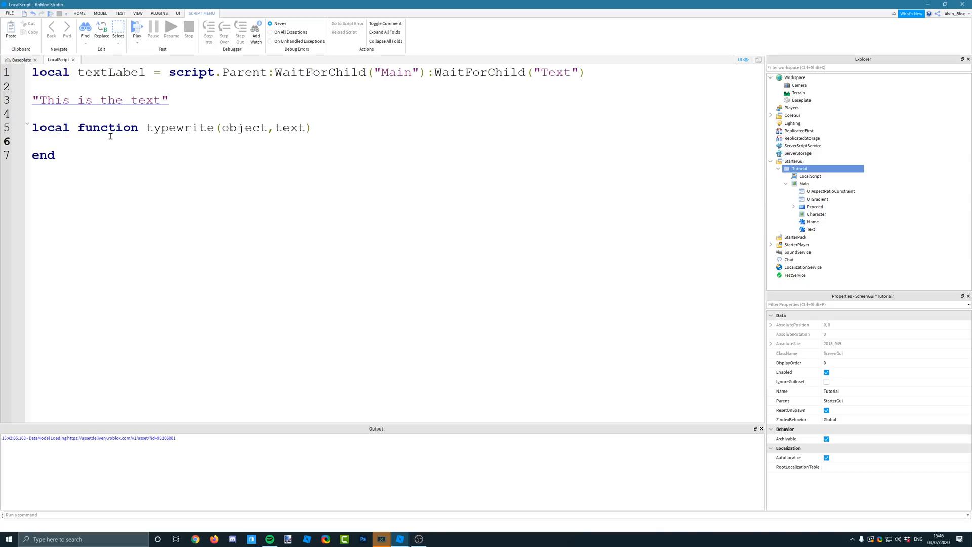
mouse_move(490, 182)
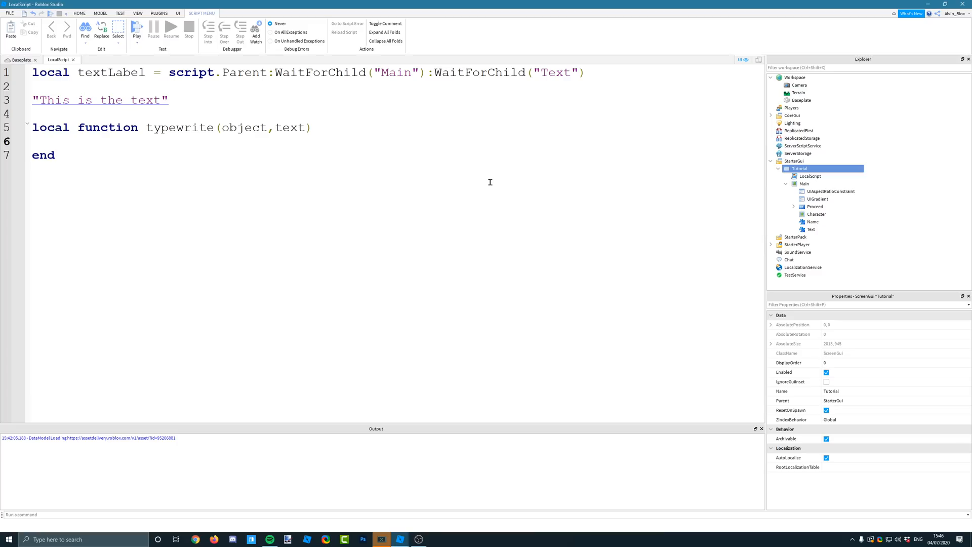
click(61, 142)
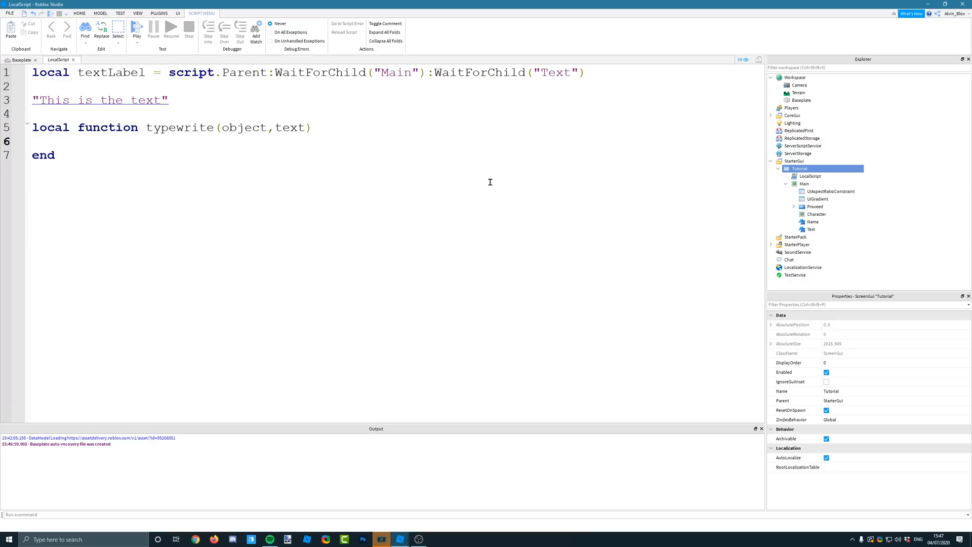
Add a for i = 1,#text,1 do loop inside typewrite, running once per character.
text(for)
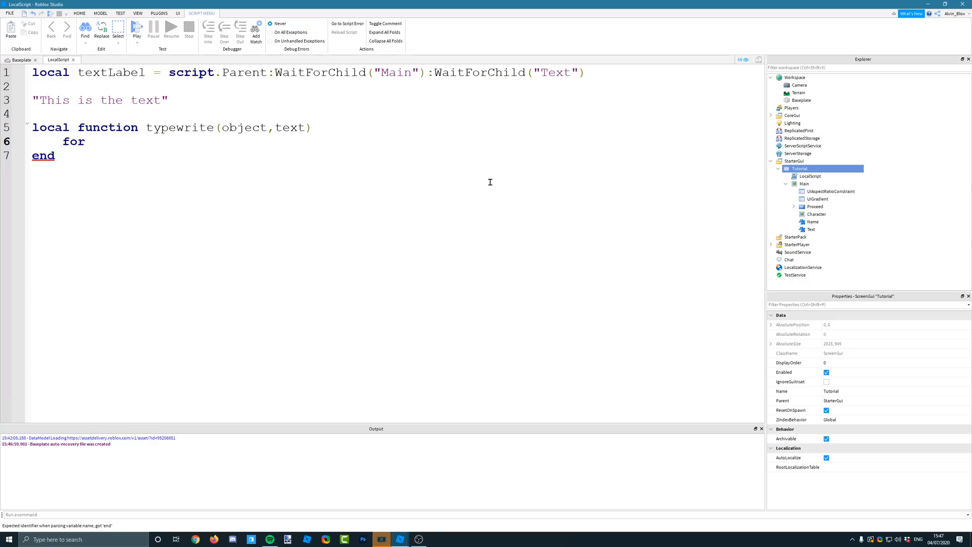
text(i =)
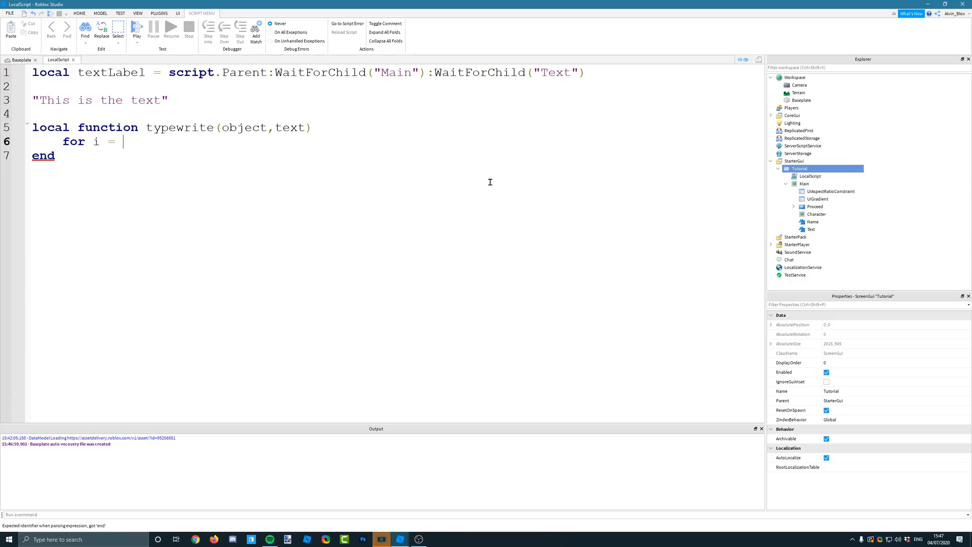
text(1)
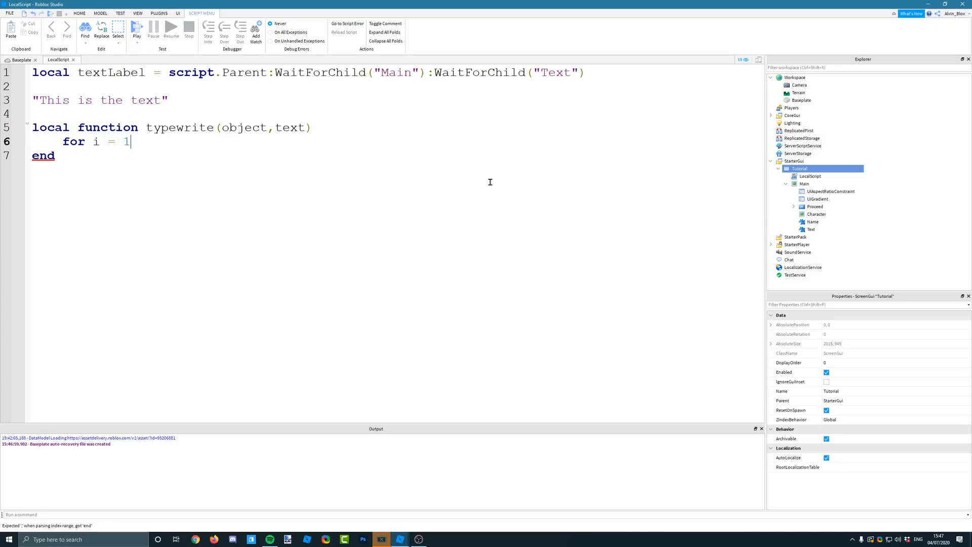
text(,#text do)
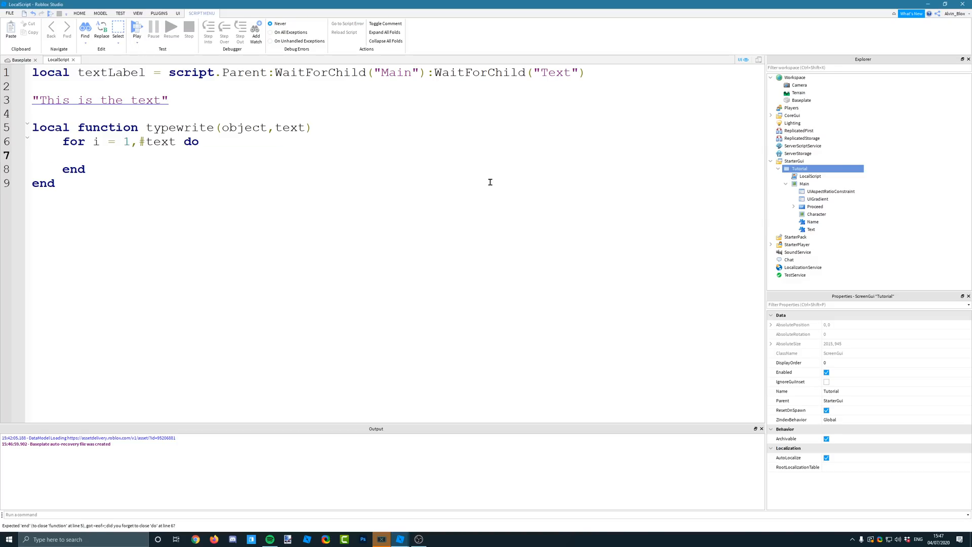
text(,1)
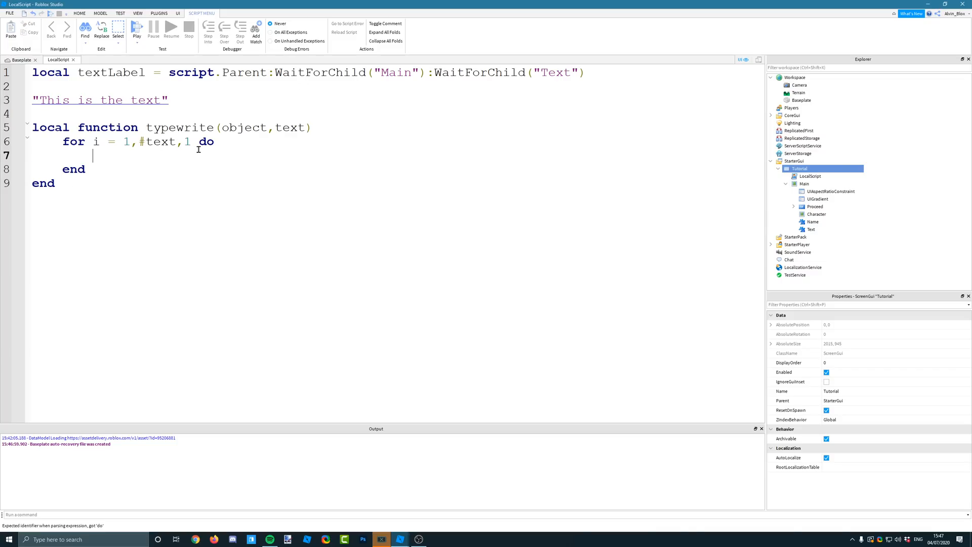
double_click(147, 100)
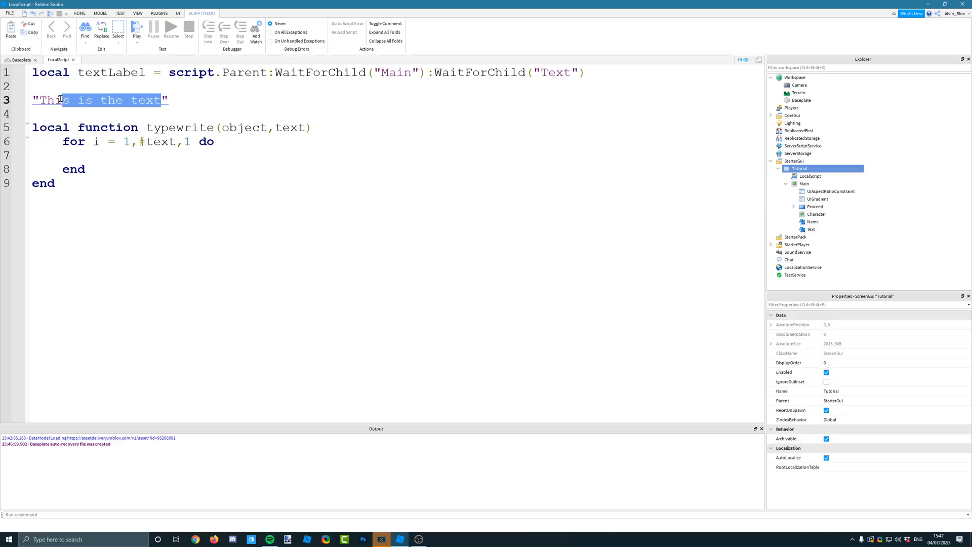
click(110, 167)
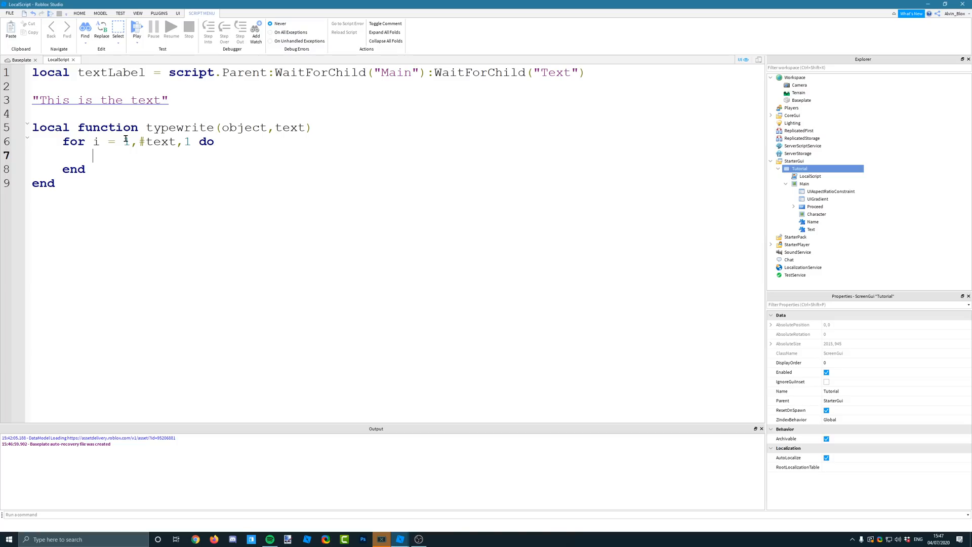
double_click(125, 142)
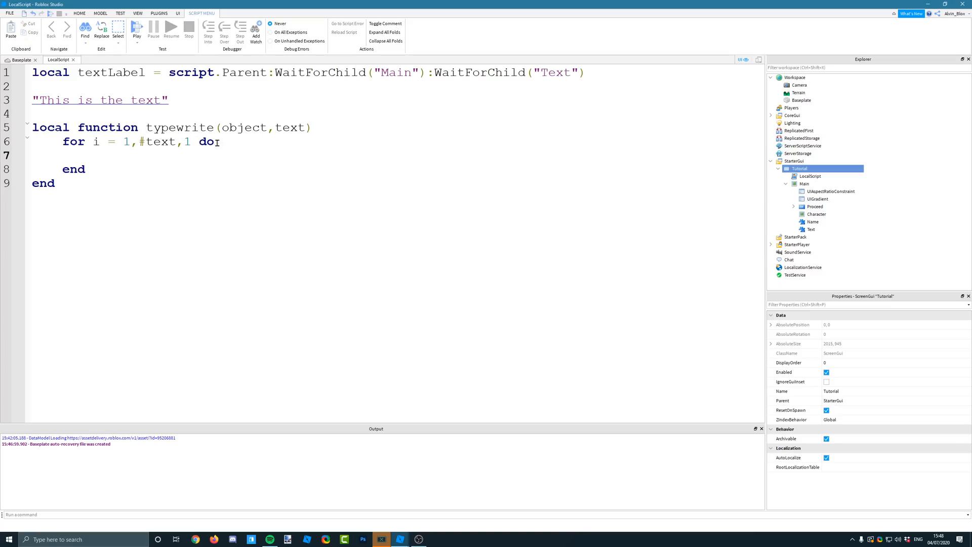
Write wait(0.05) in the loop body and begin the object.Text assignment above it.
text(wai)
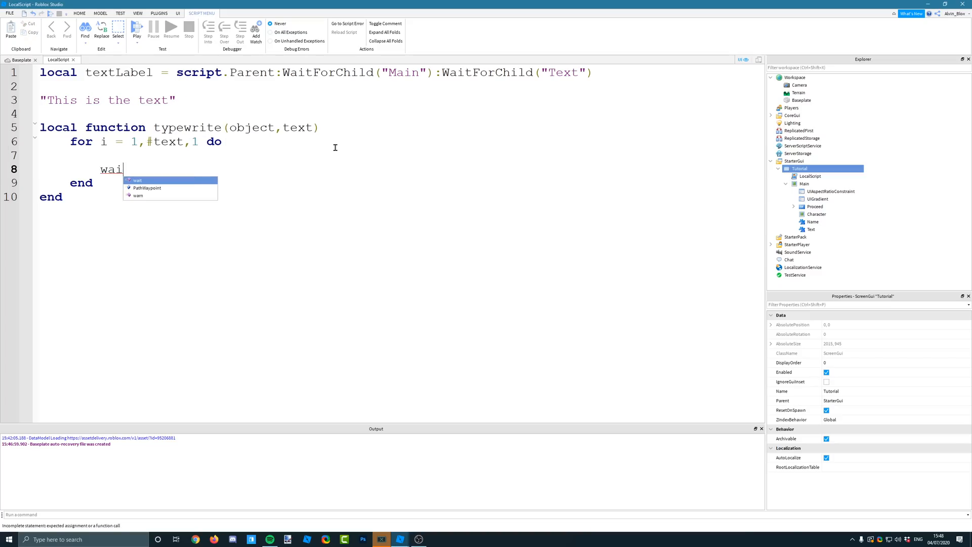
text(t(0.05))
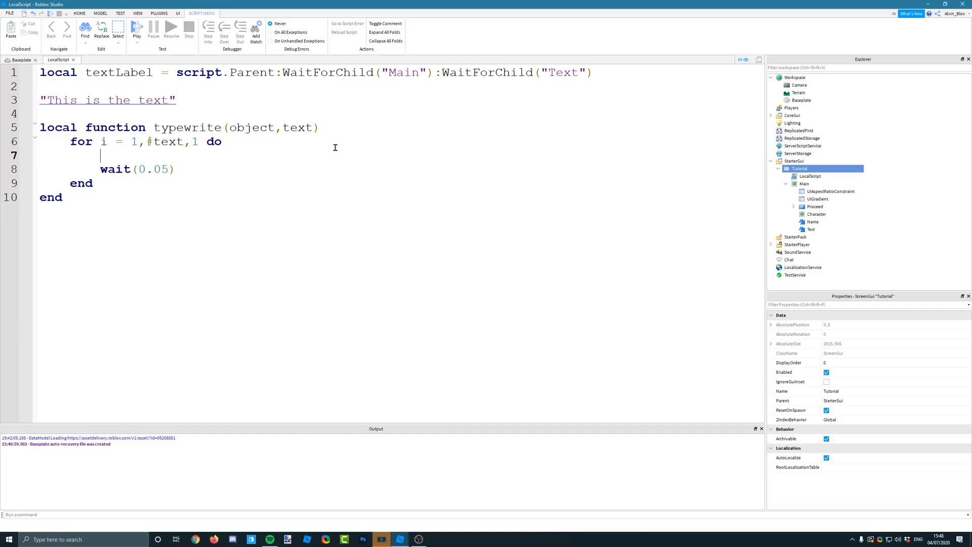
text(objects)
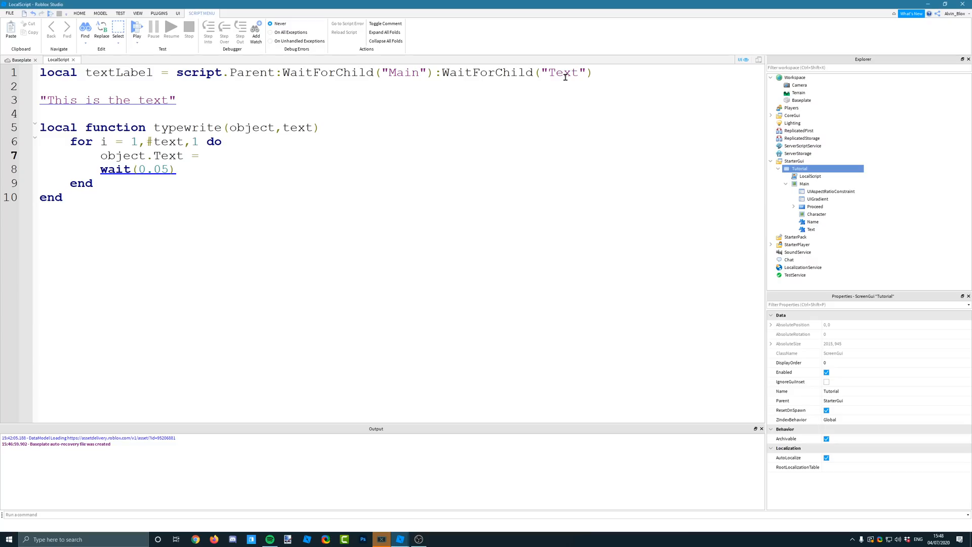
Complete the assignment as object.Text = string.sub(text,1,i).
text(string.s)
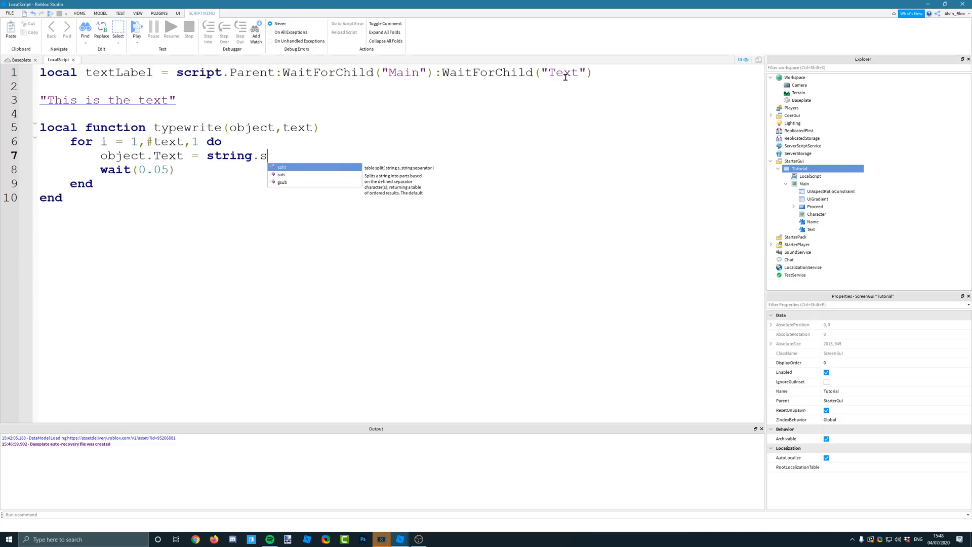
click(280, 174)
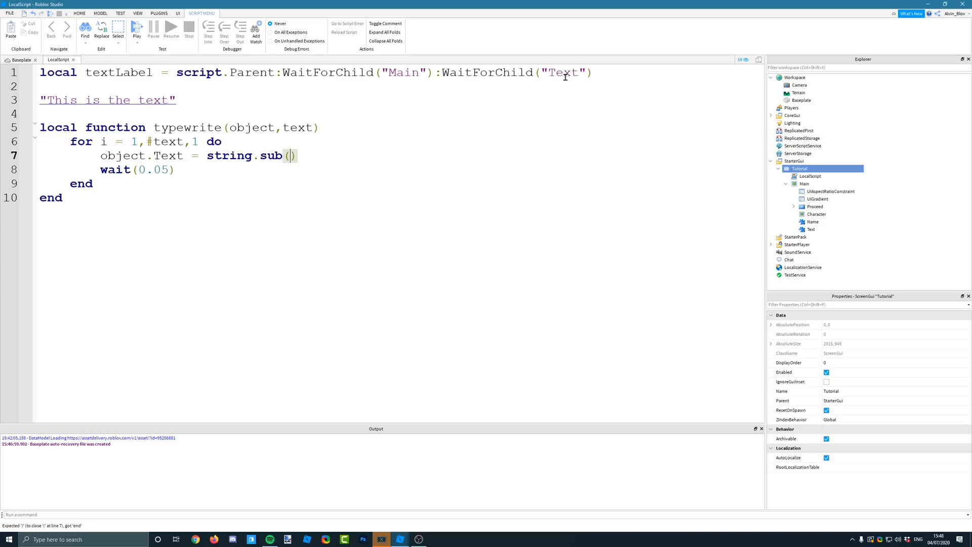
text(text)
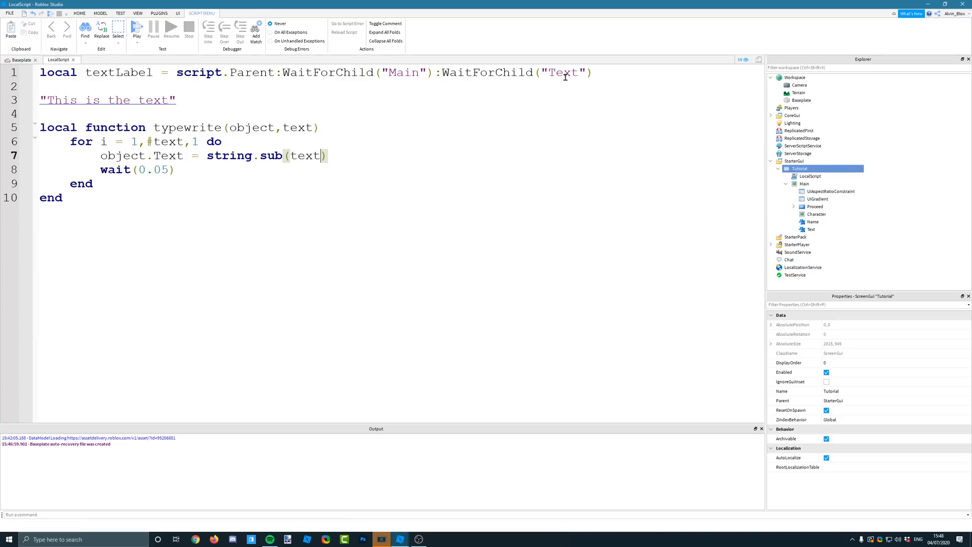
text(,)
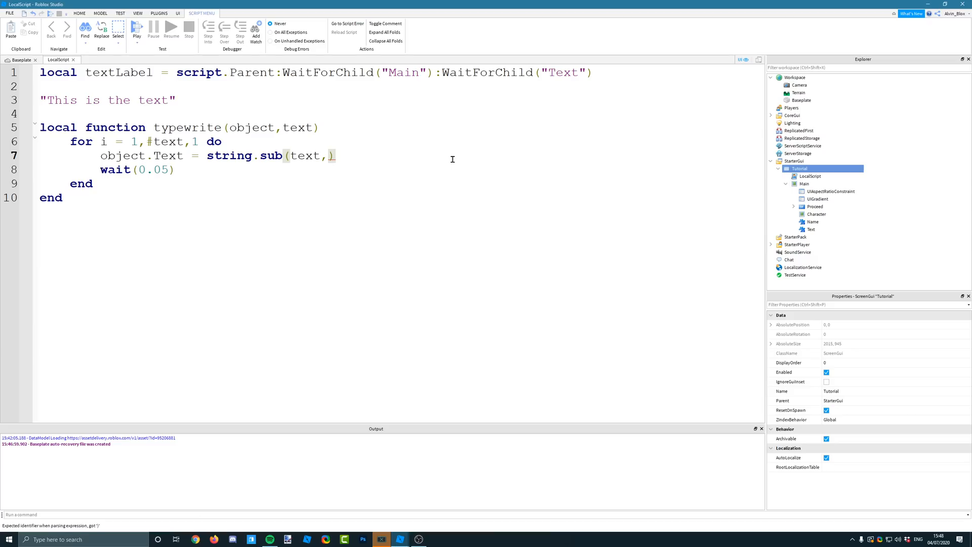
text(1,)
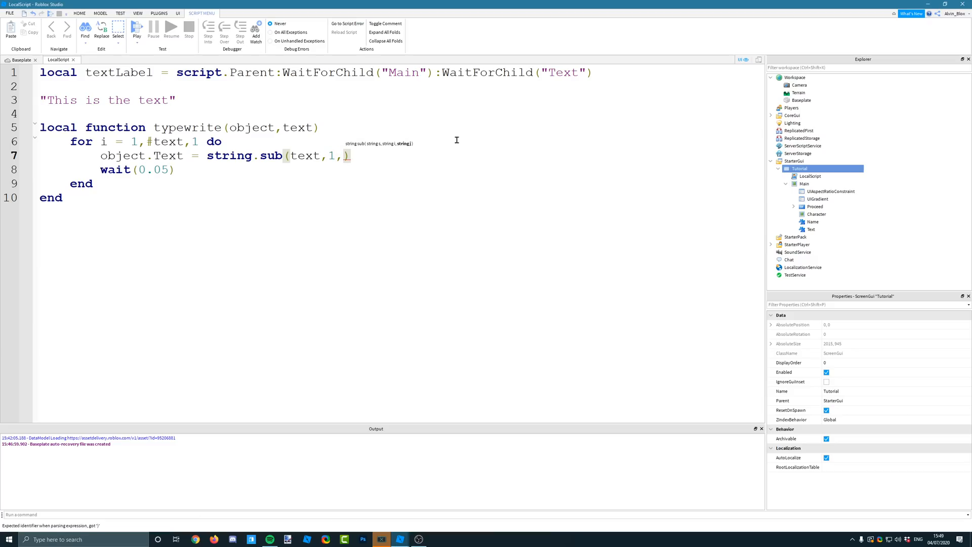
text(1)
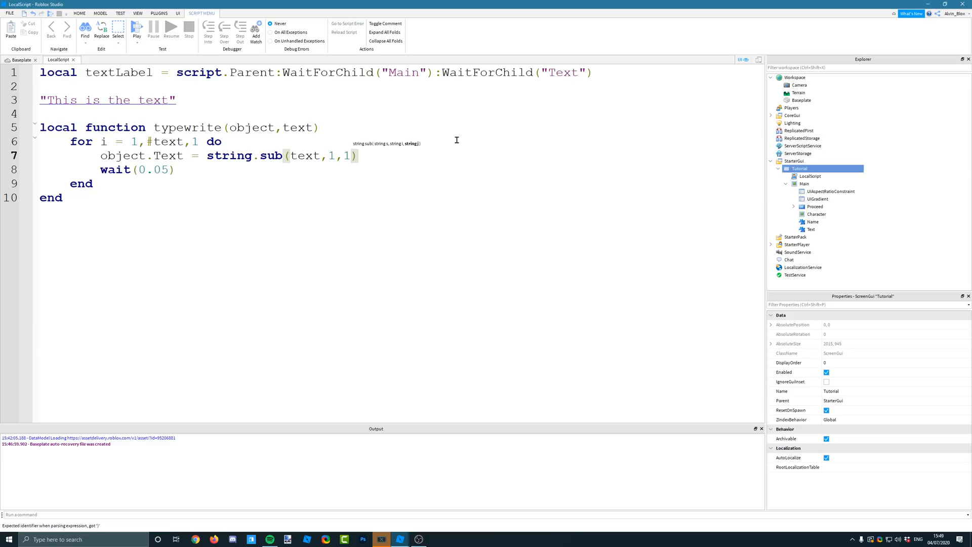
text(2)
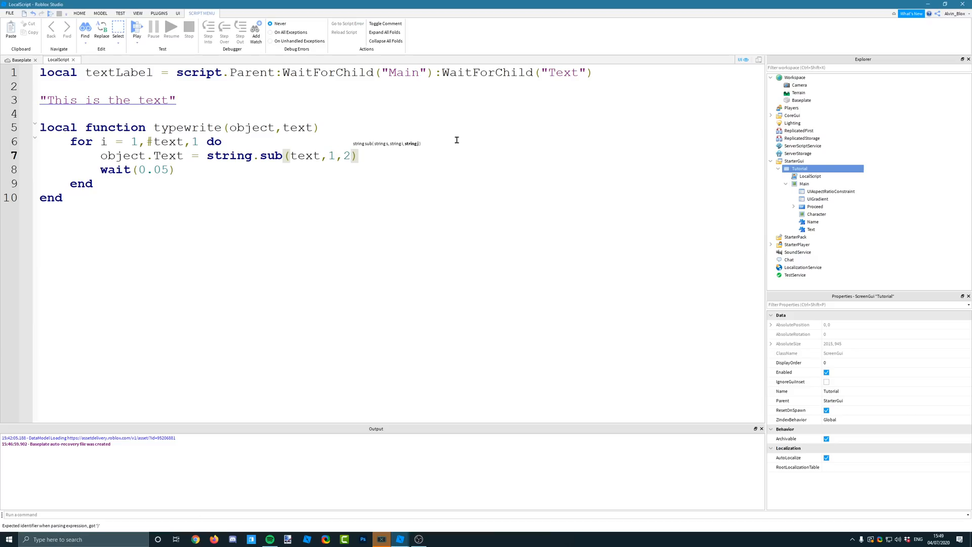
text(3)
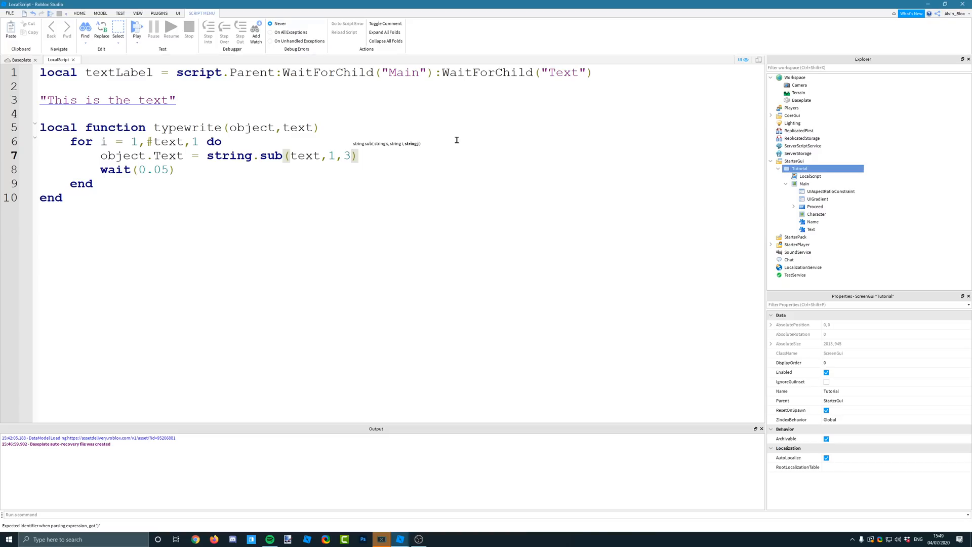
text(i)
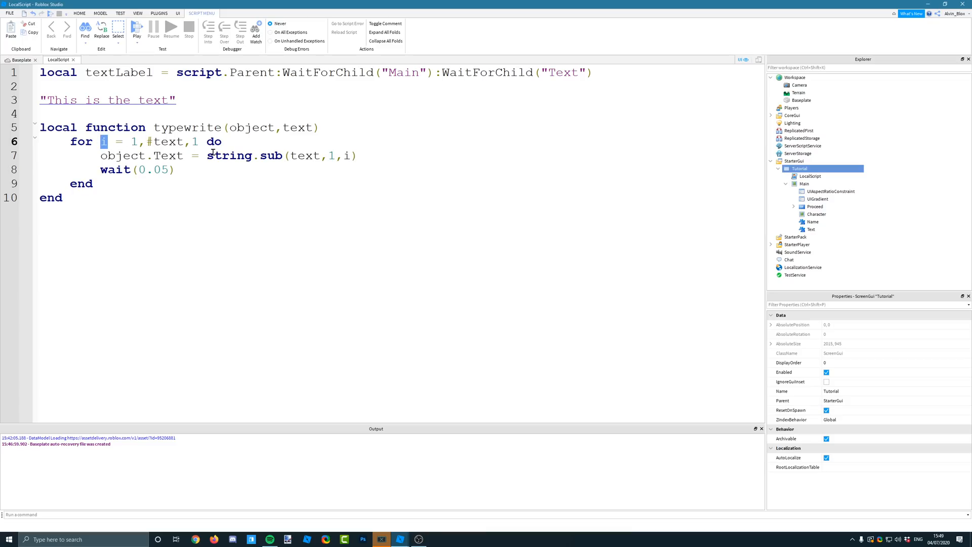
mouse_move(678, 386)
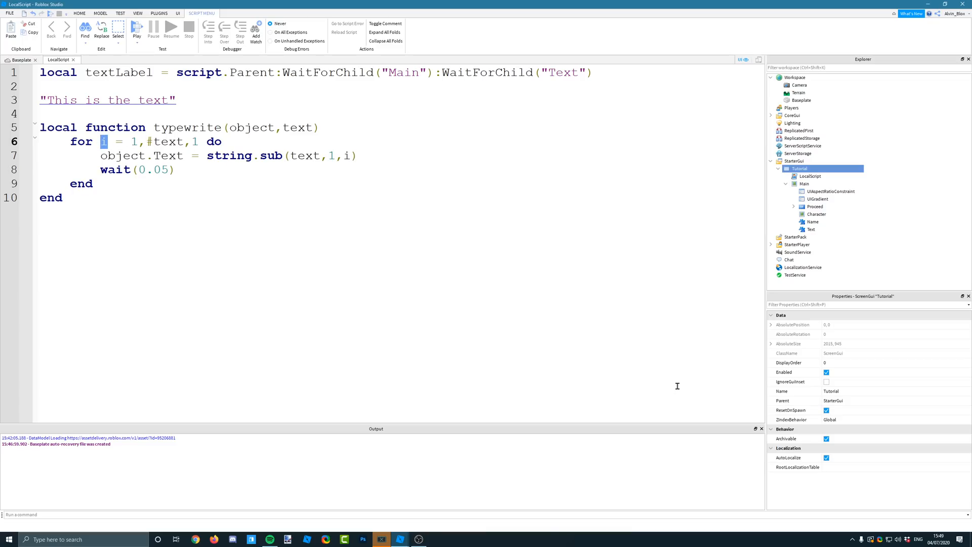
mouse_move(212, 162)
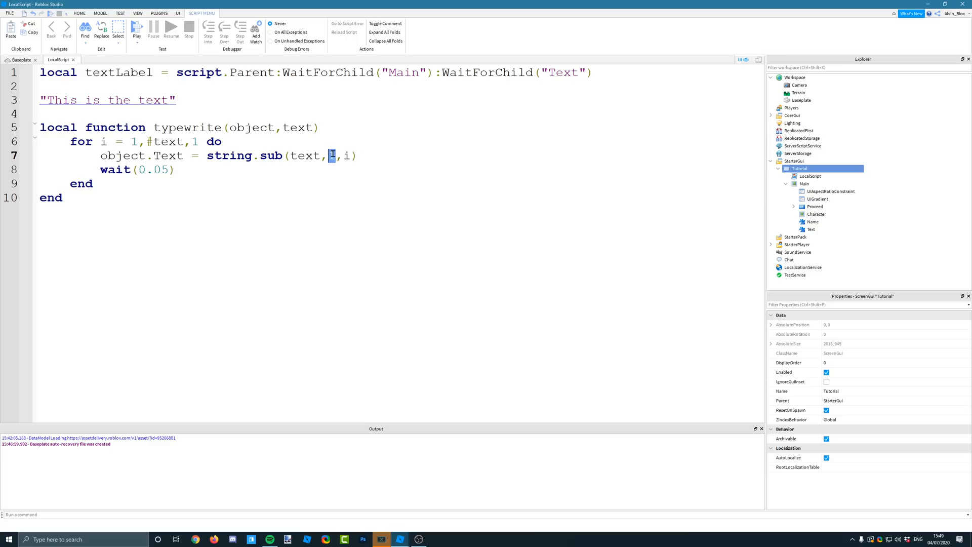
mouse_move(346, 147)
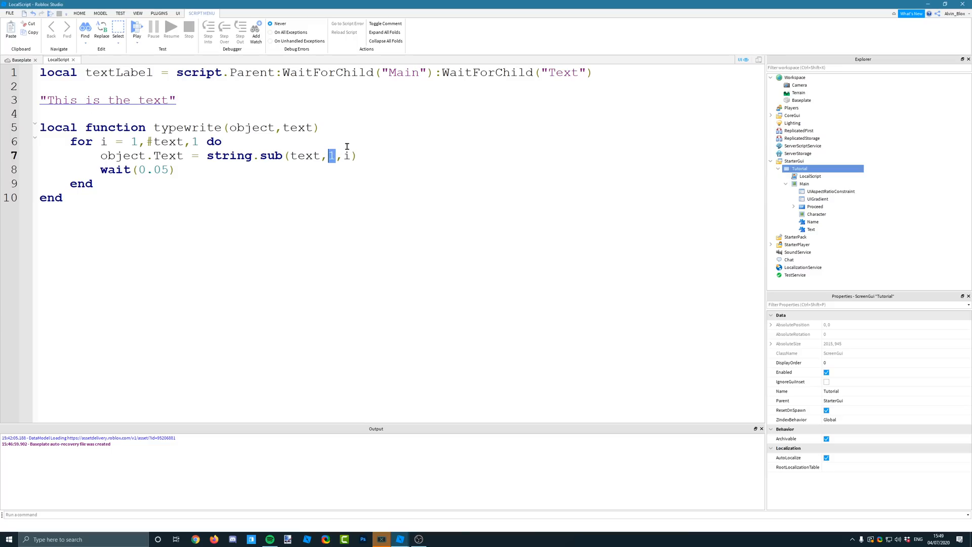
click(56, 99)
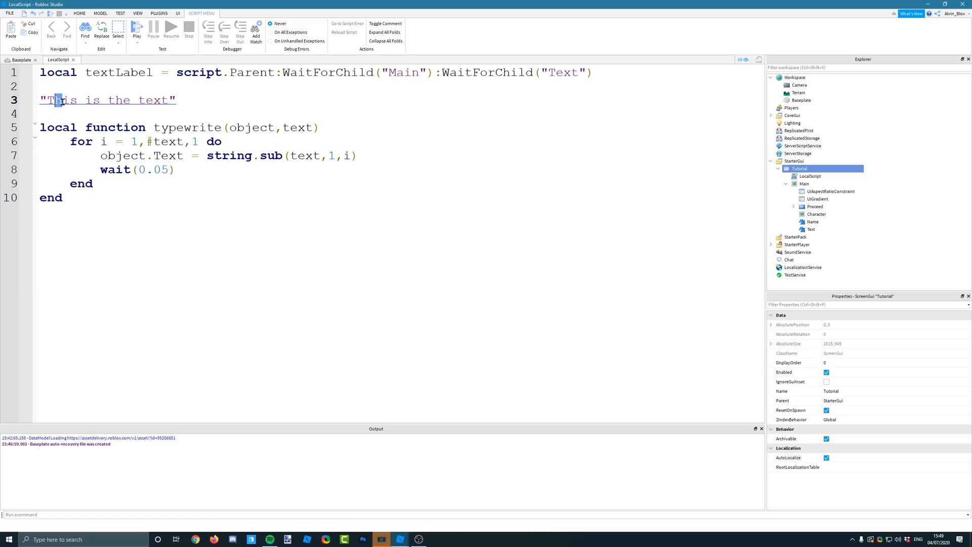
mouse_move(182, 171)
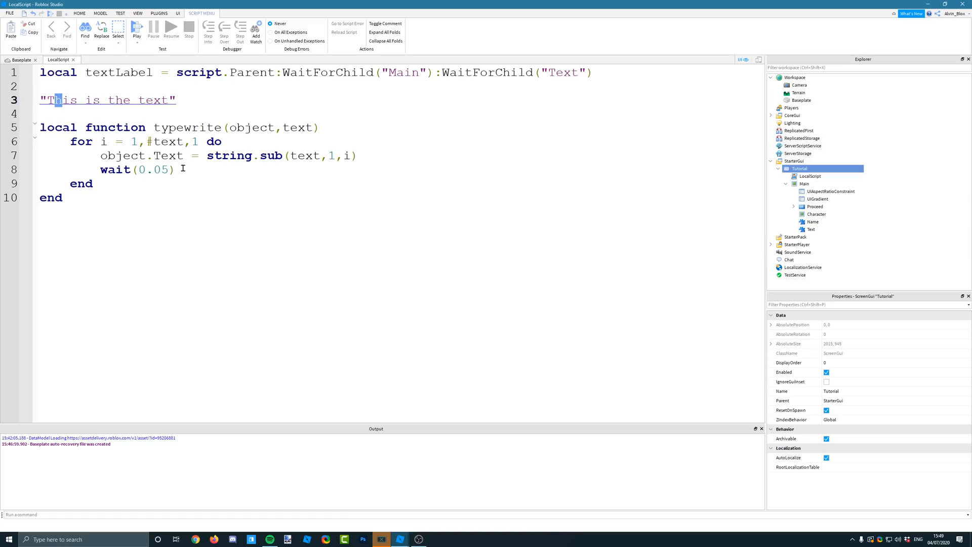
mouse_move(164, 140)
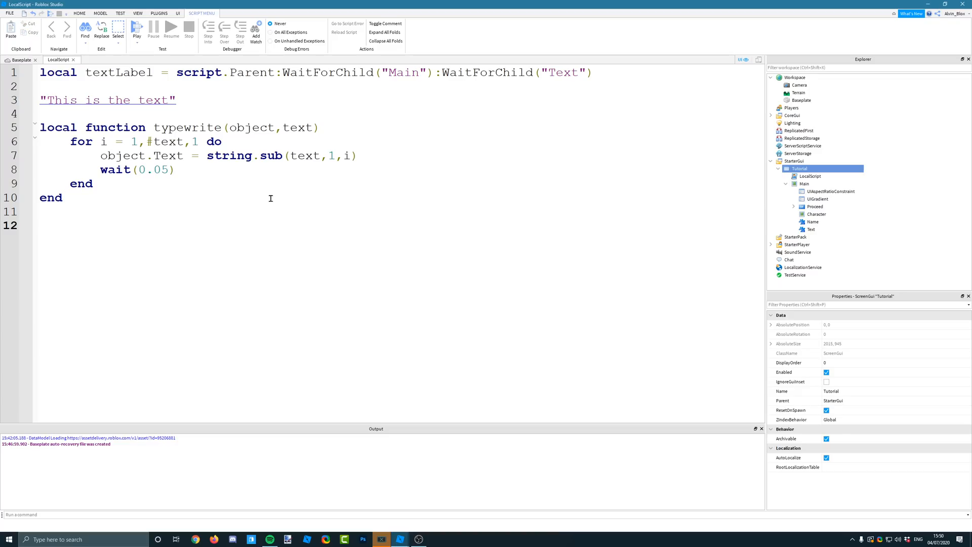
Call typewrite(textLabel,"This is the text") at the end and add a wait(5) at the top.
text(ty)
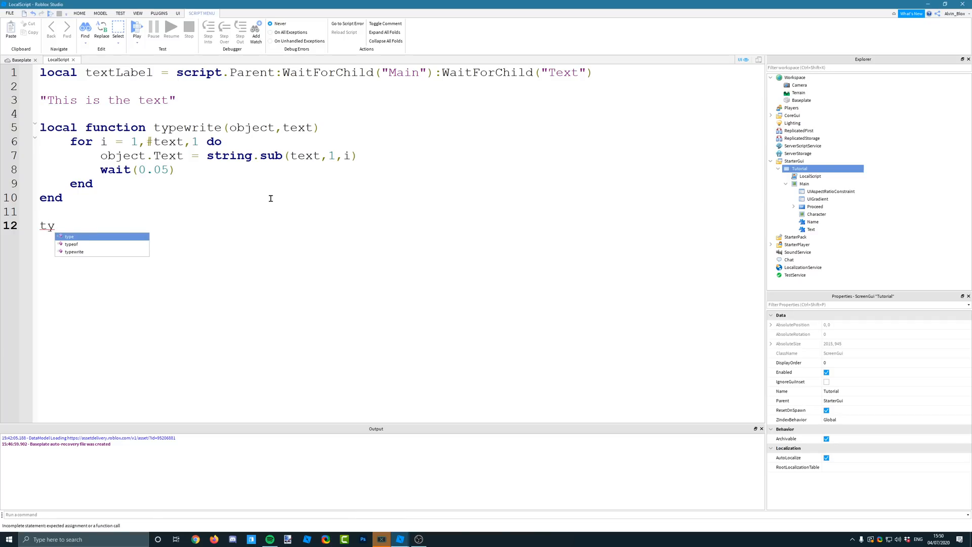
text(pewrite()
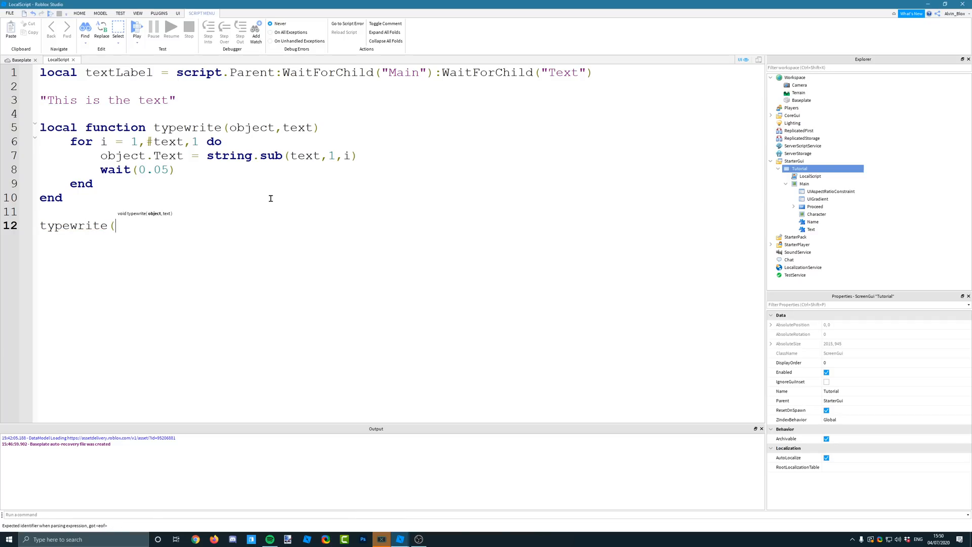
text(textLabel,")
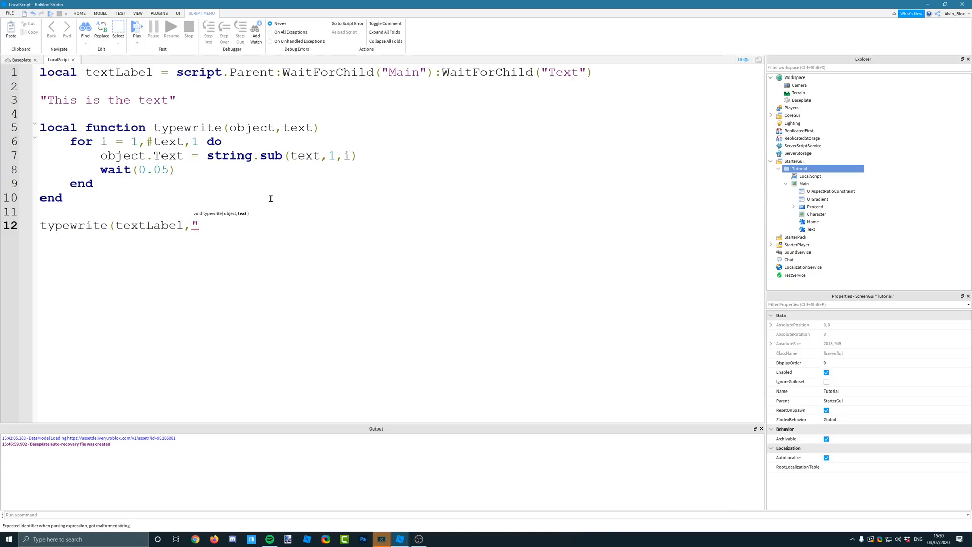
text(This i)
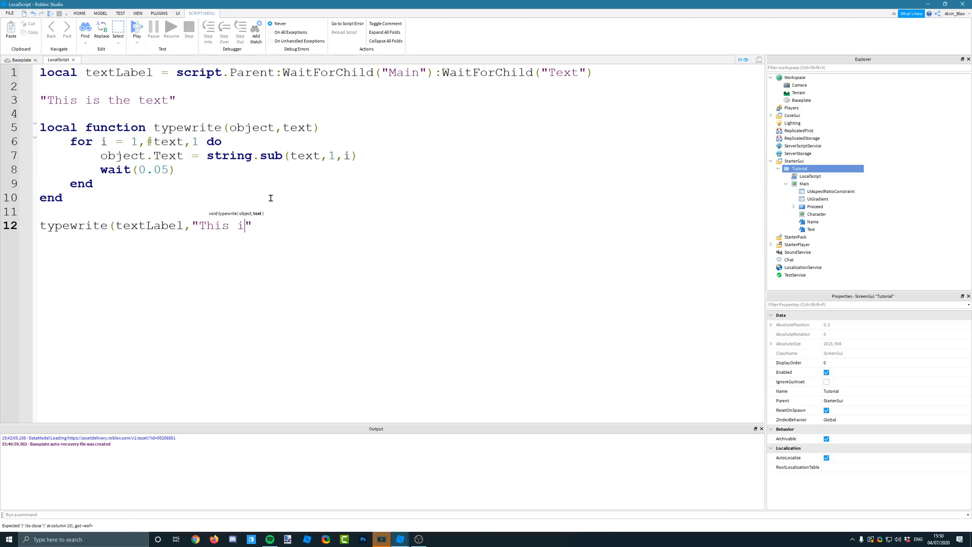
text(s the text)
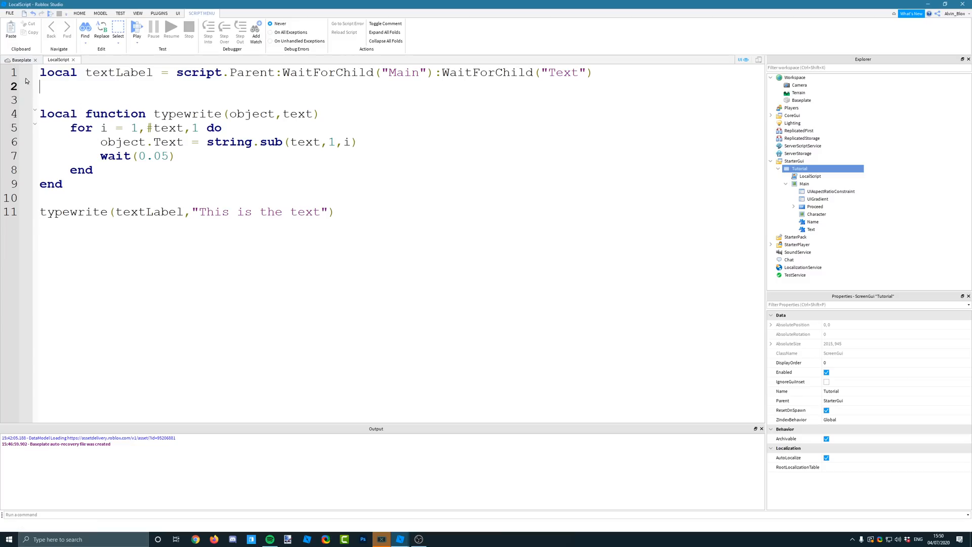
text(wa)
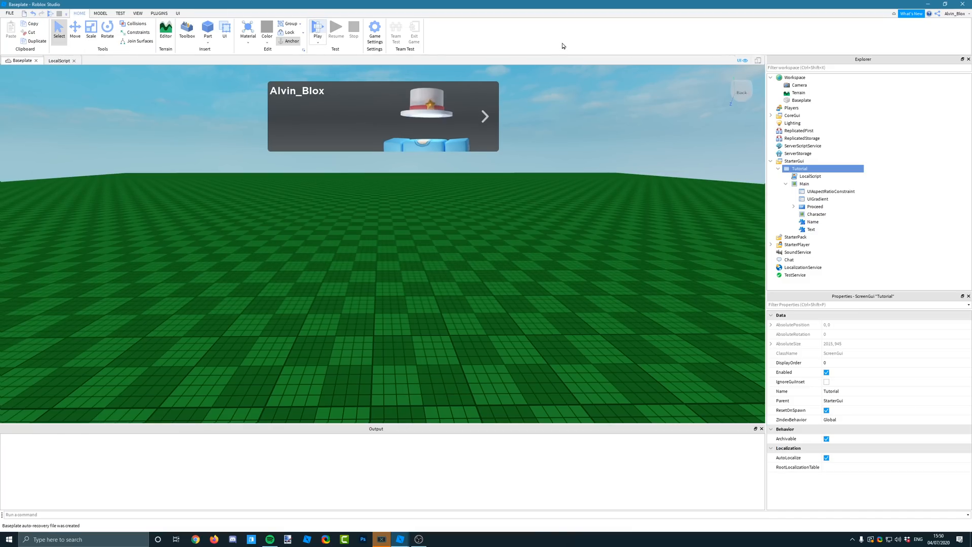
Run a quick playtest and stop it to check the label.
click(318, 28)
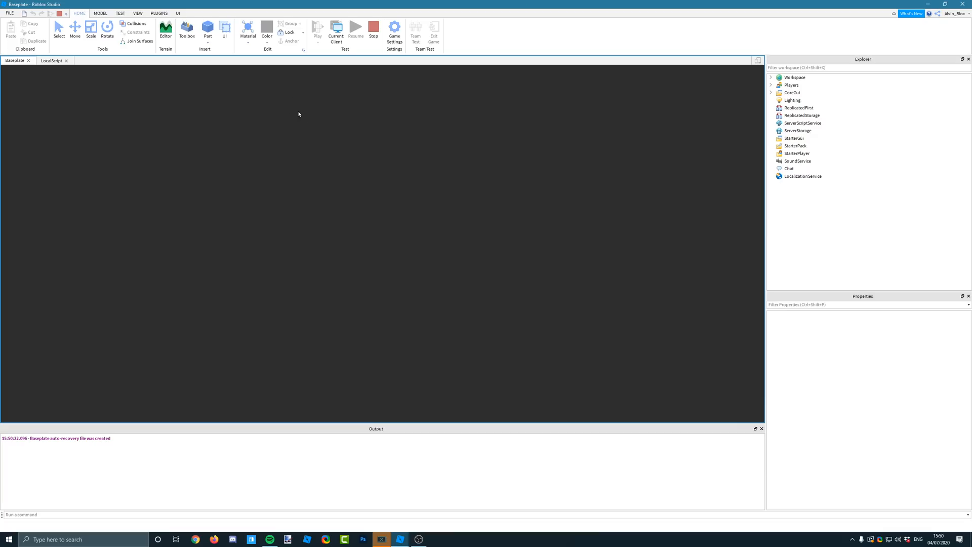
click(319, 28)
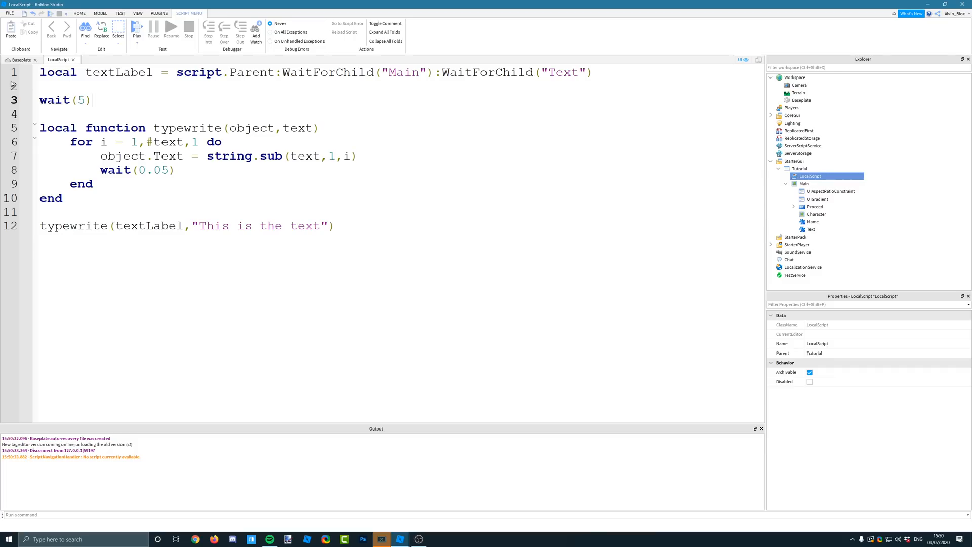
Change the delay to wait(1), extend the message to the longer sentence, and verify it in a playtest.
text(1)
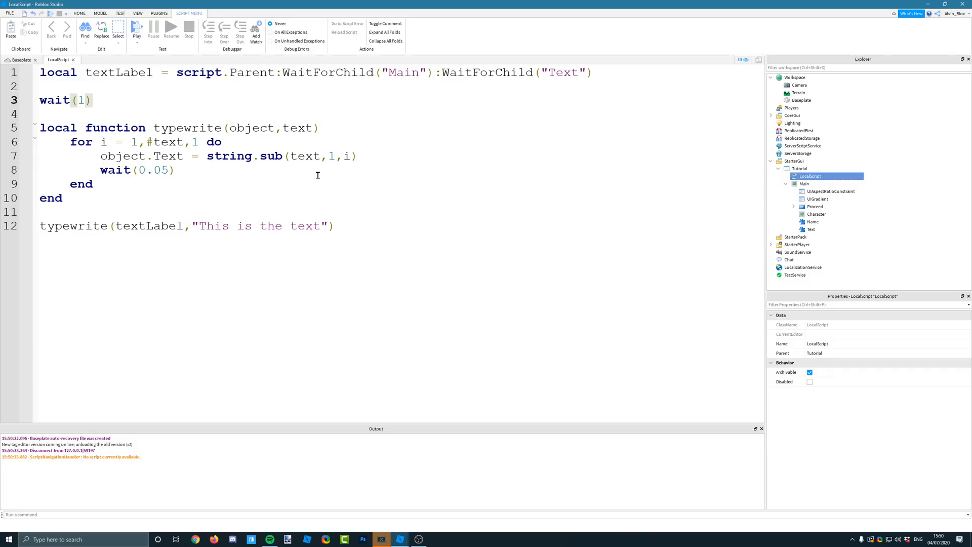
text(that)
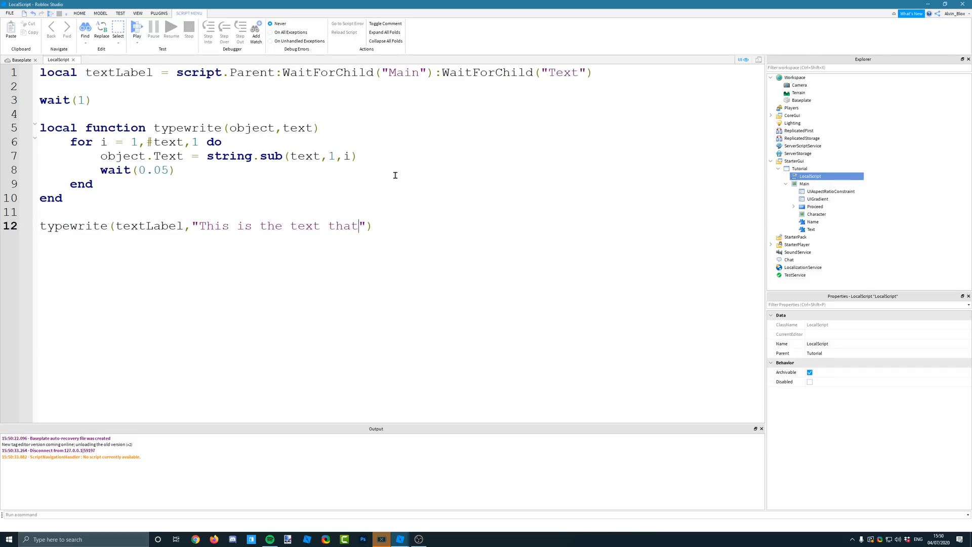
text(we are going to print o)
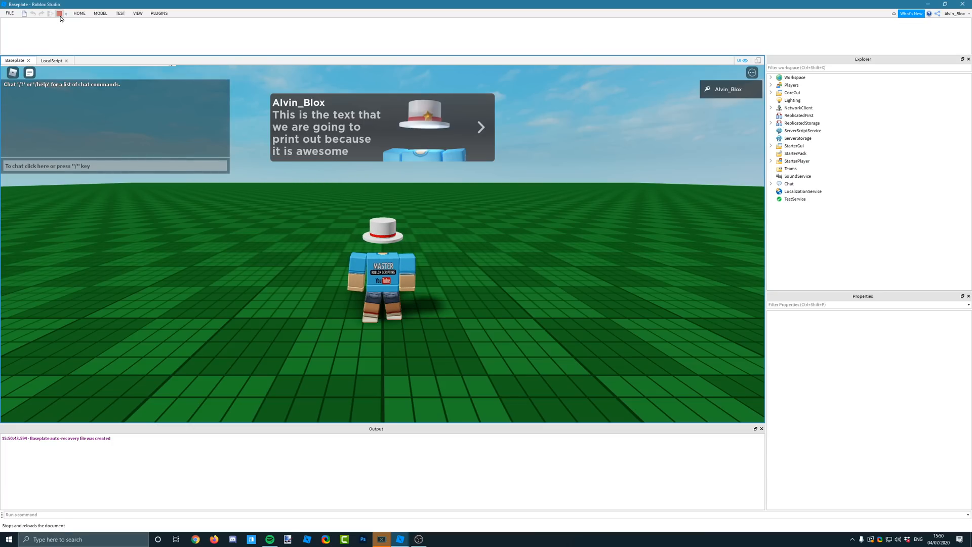
click(59, 13)
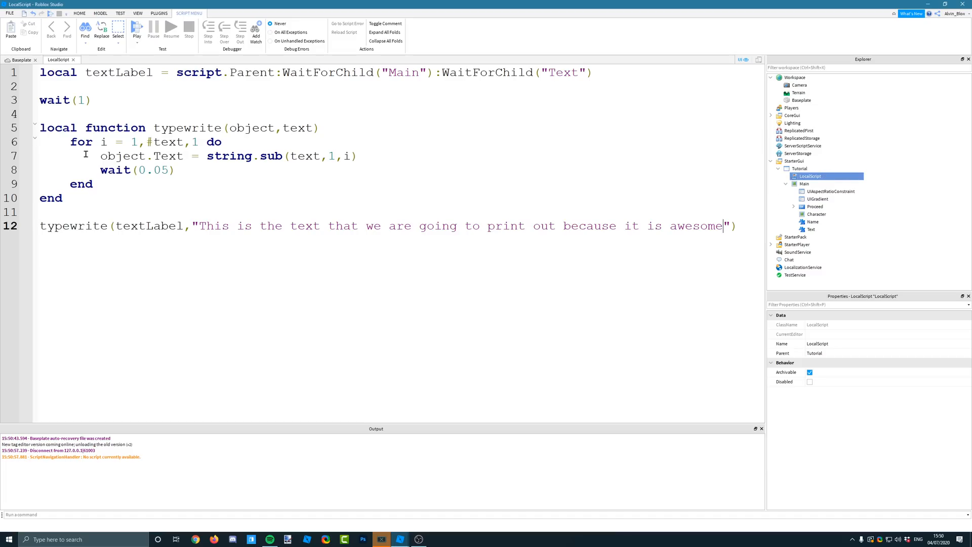
Add a length parameter, use wait(length), and pass 0.02 to the first call.
double_click(154, 170)
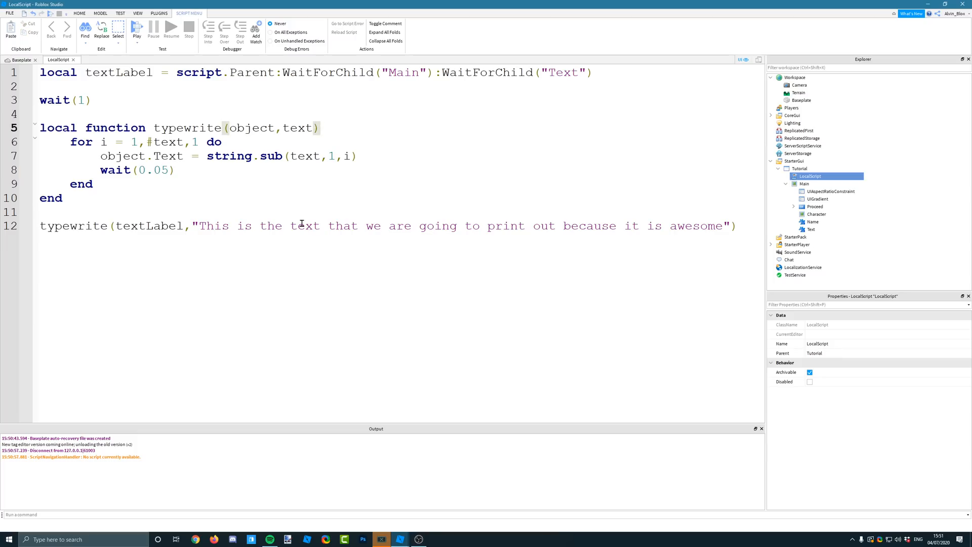
text(,)
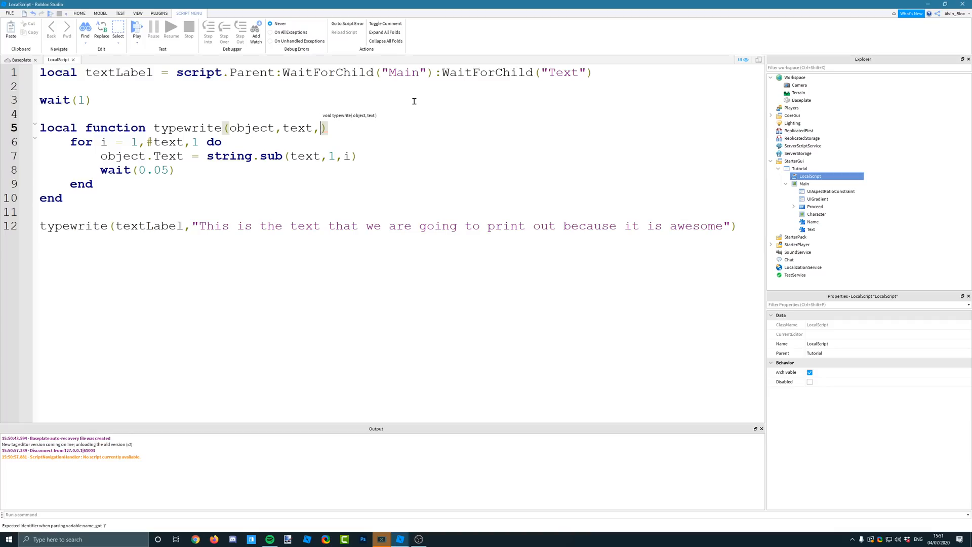
text(length)
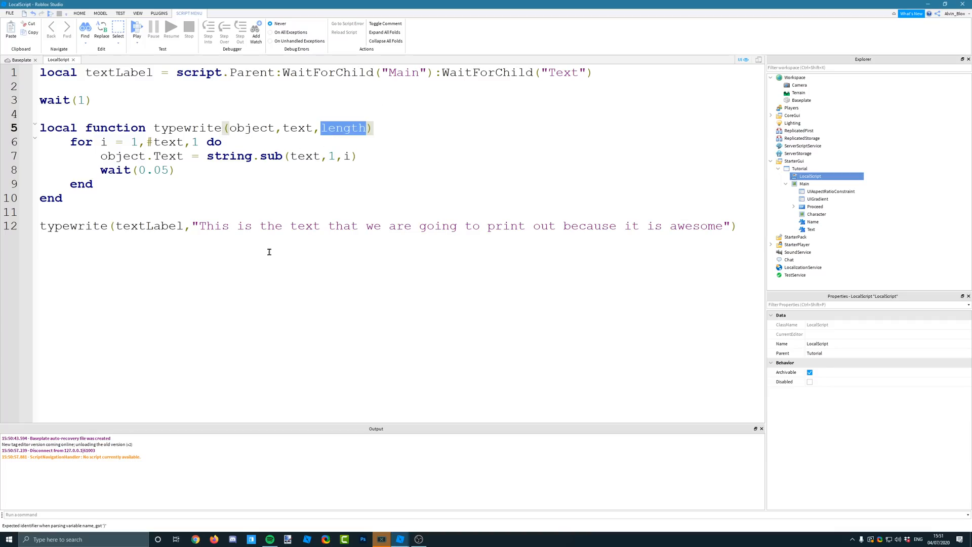
text(length)
click(388, 226)
text(,)
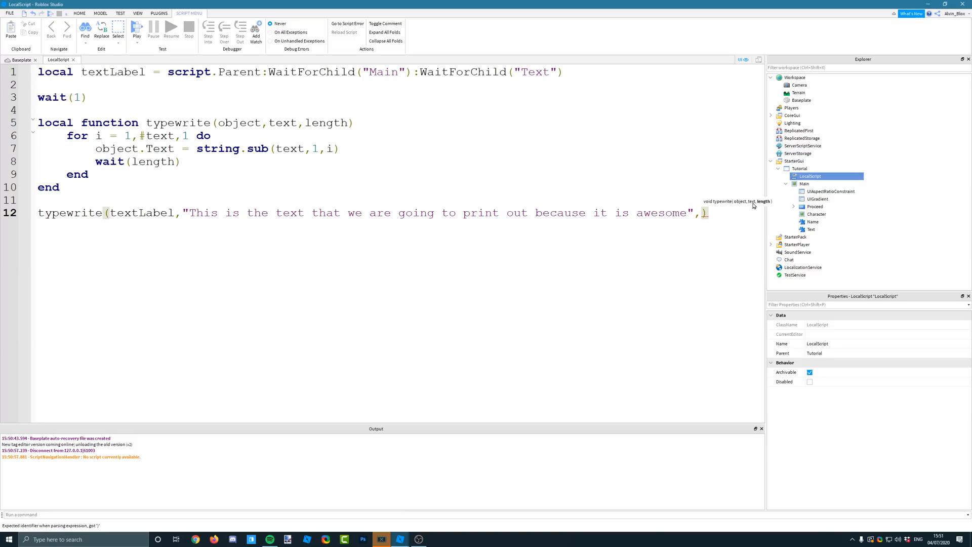
text(0.02)
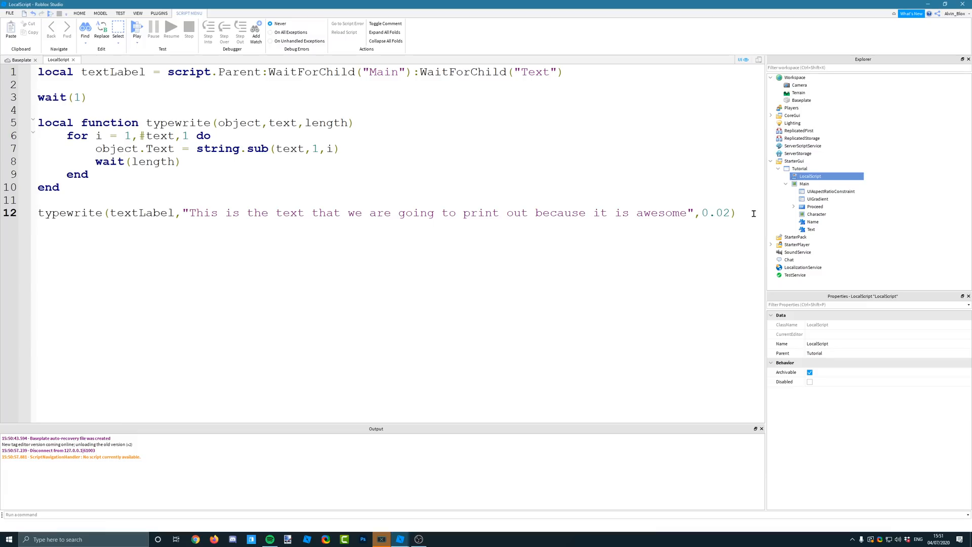
Duplicate the call line with the message "Hey there this is" at a 0.05 delay.
text(typewrite(textLabel,"This is the text that we are going to print out because it is awesome",0.05))
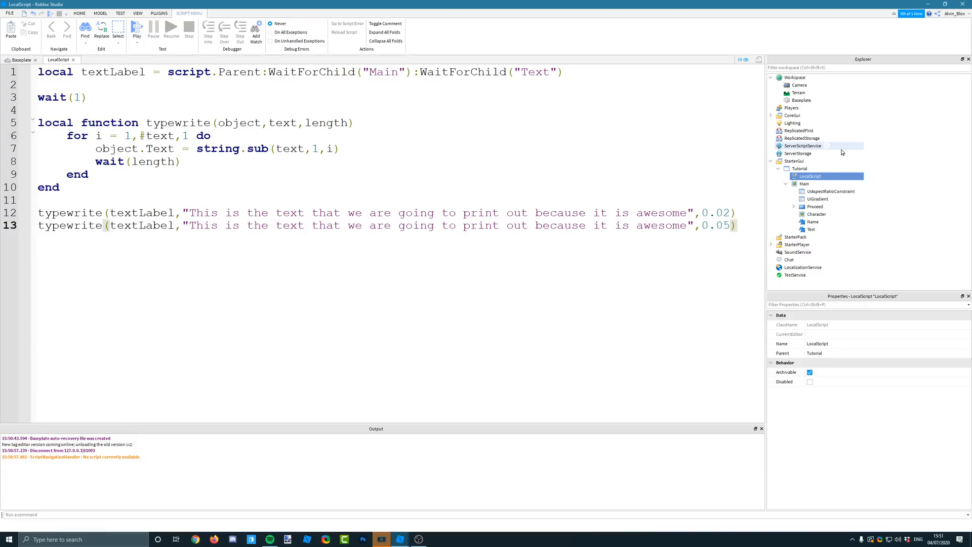
drag(371, 225, 687, 225)
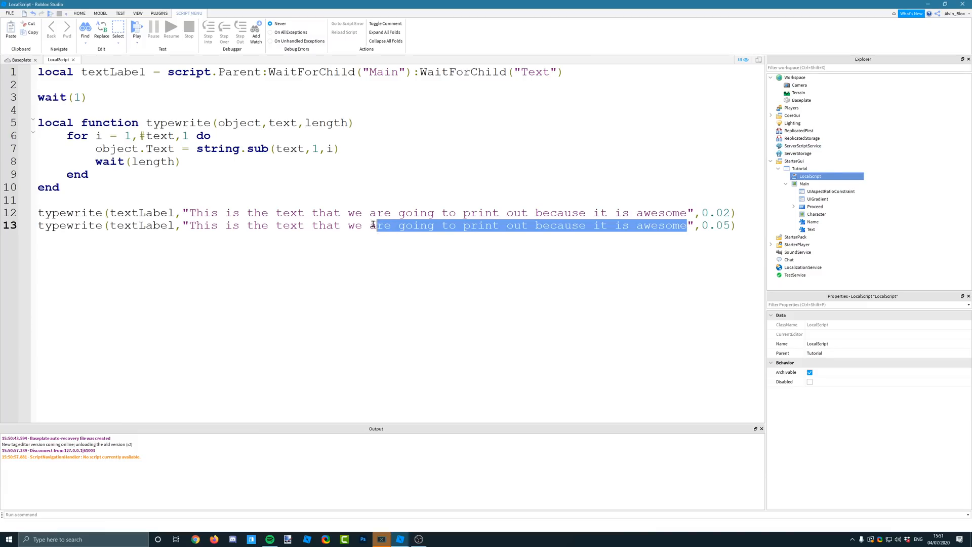
text(H",0.05))
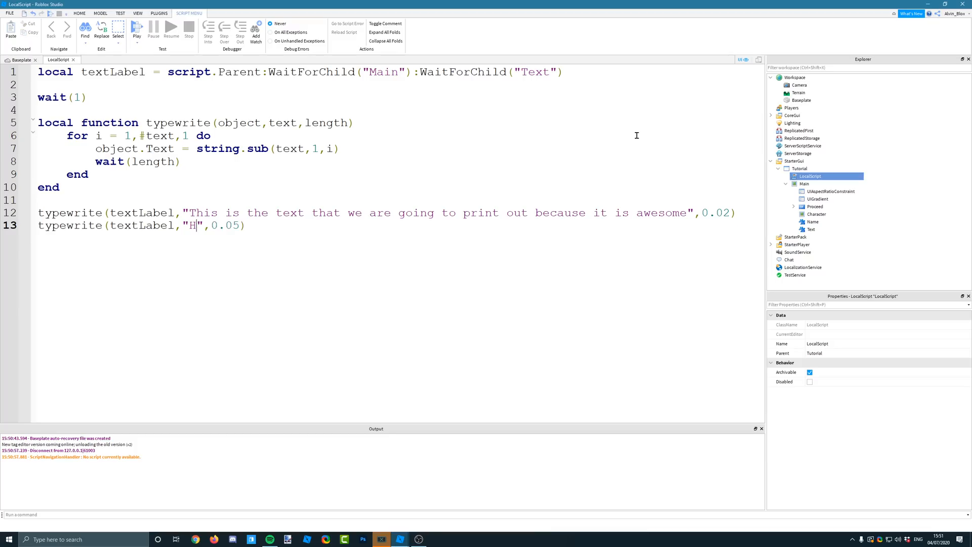
text(ey there this)
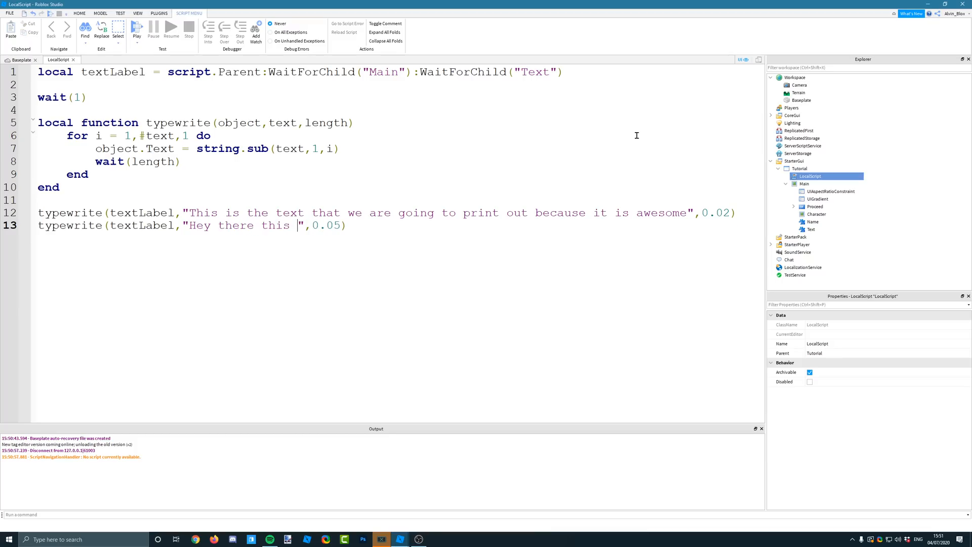
text(is)
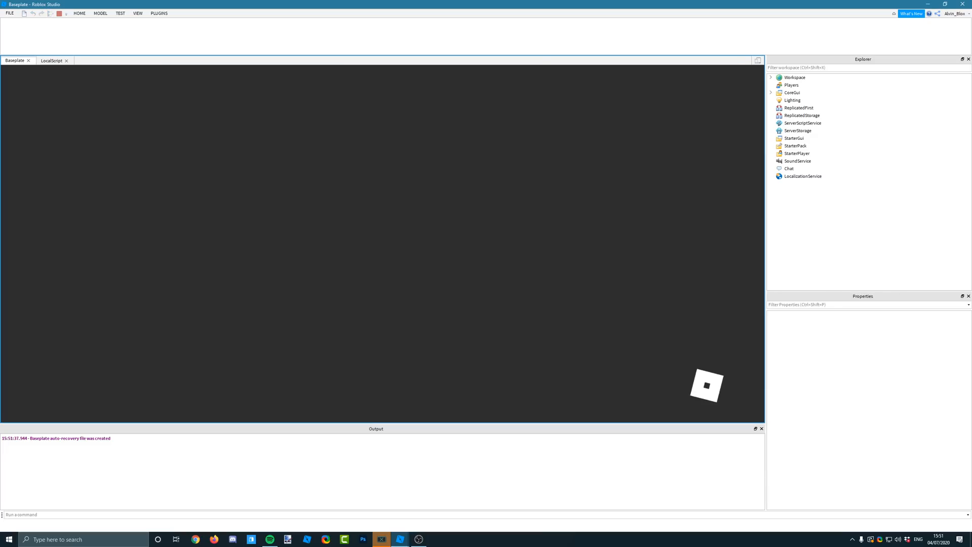
click(119, 14)
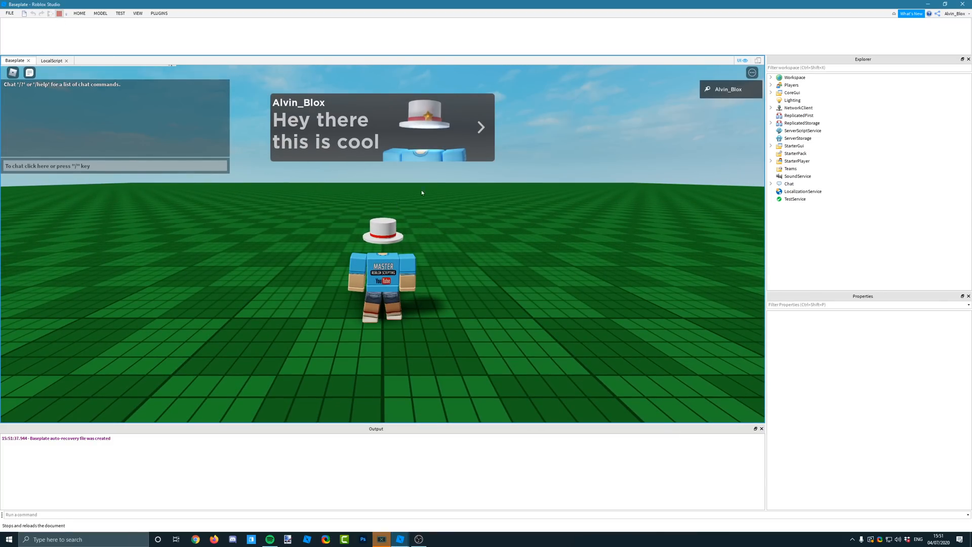
click(59, 16)
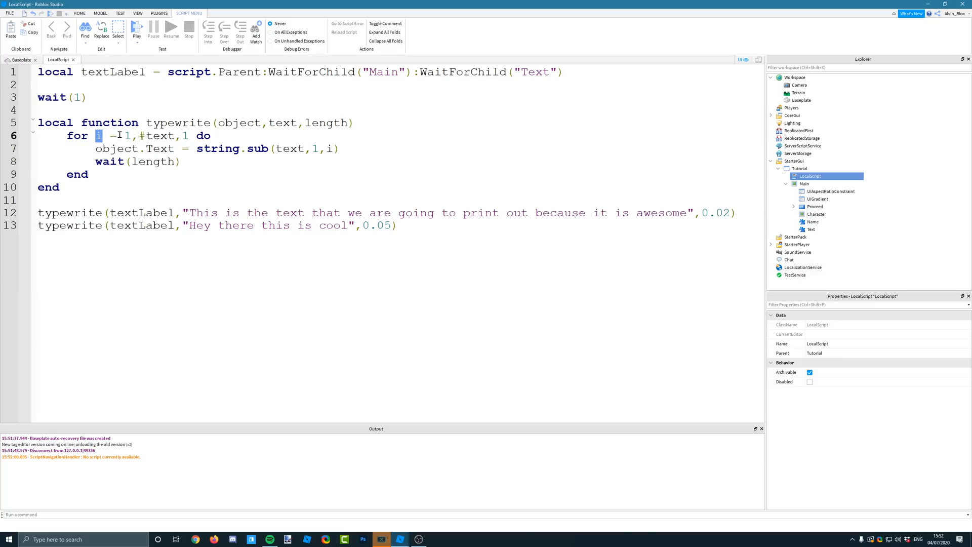
double_click(157, 136)
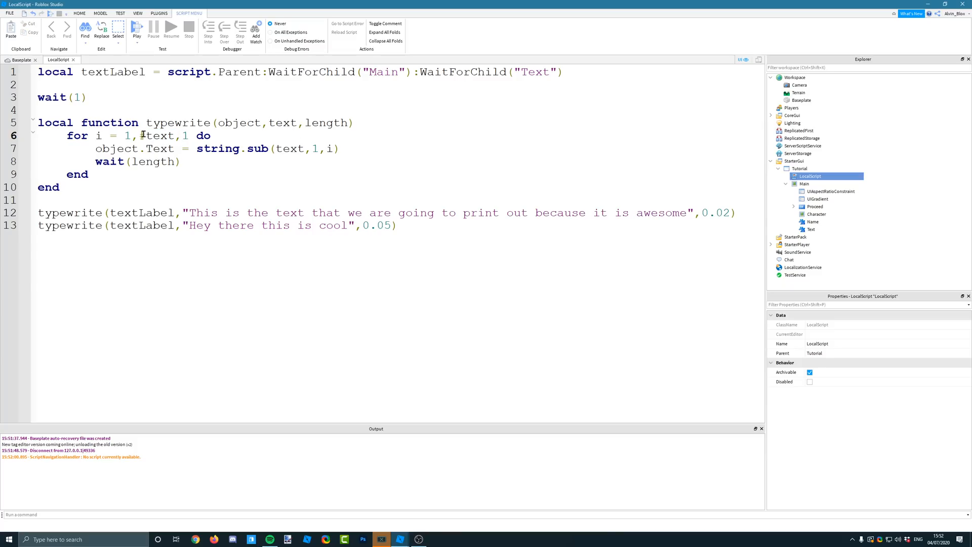
double_click(158, 136)
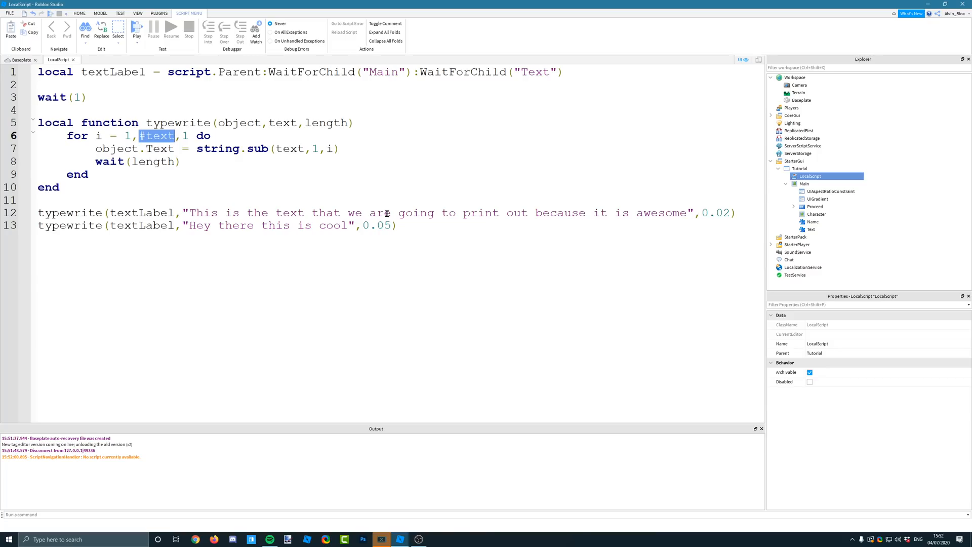
drag(191, 212, 689, 213)
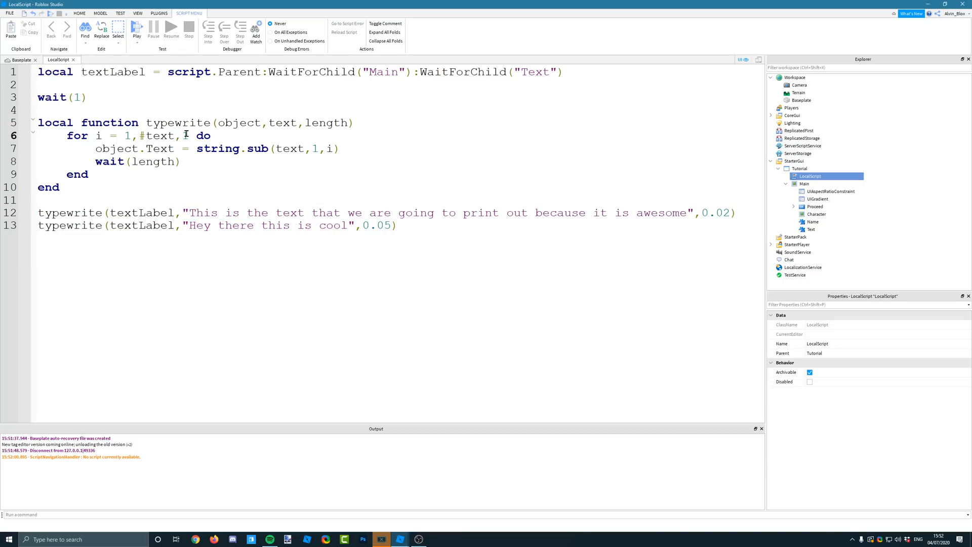
double_click(186, 136)
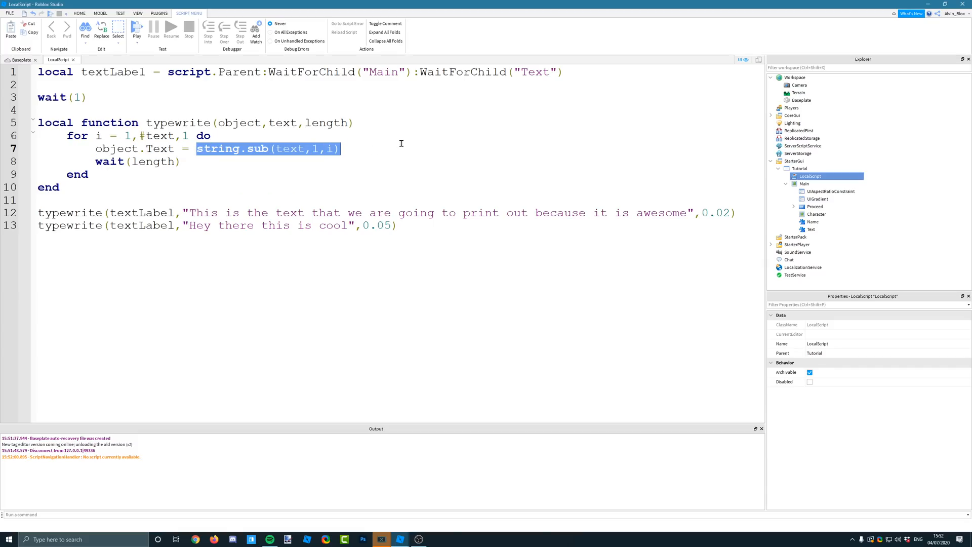
mouse_move(520, 140)
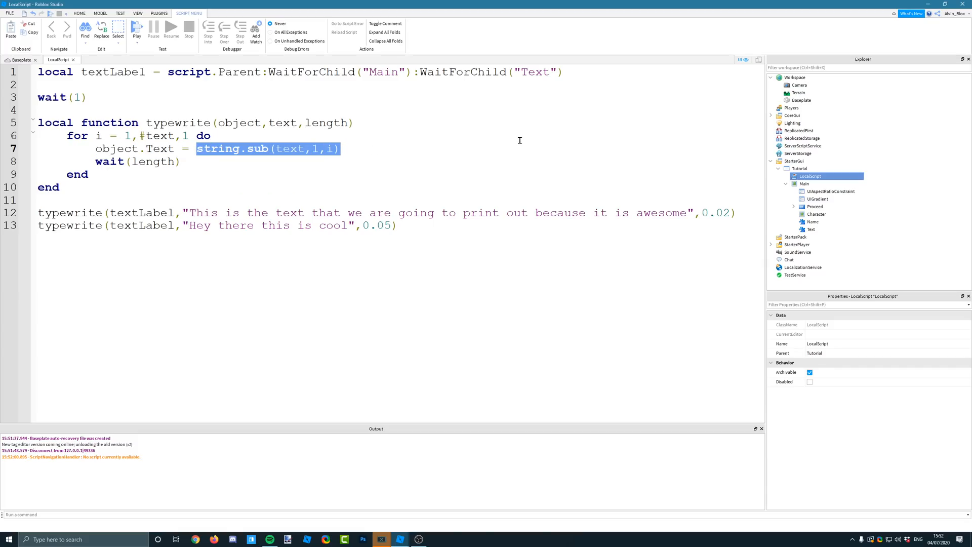
click(319, 148)
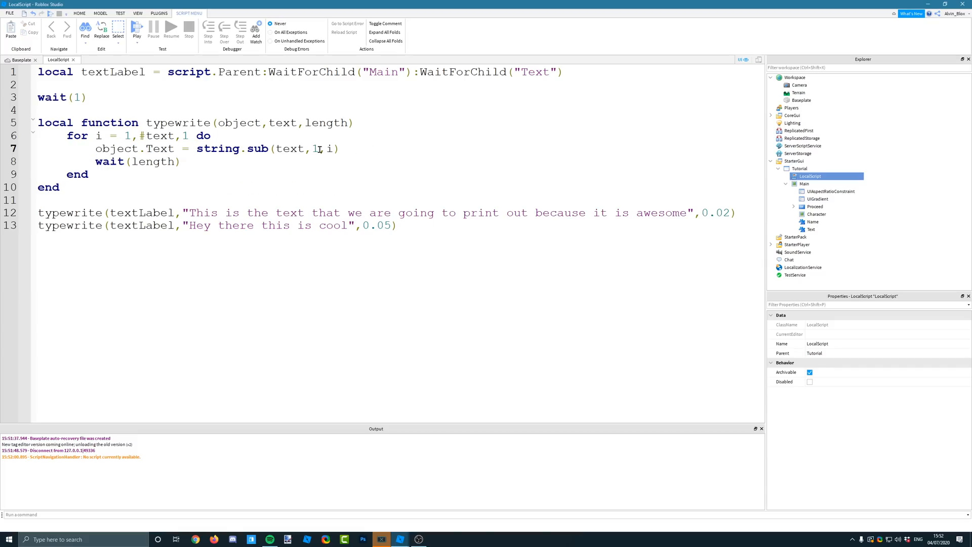
double_click(314, 148)
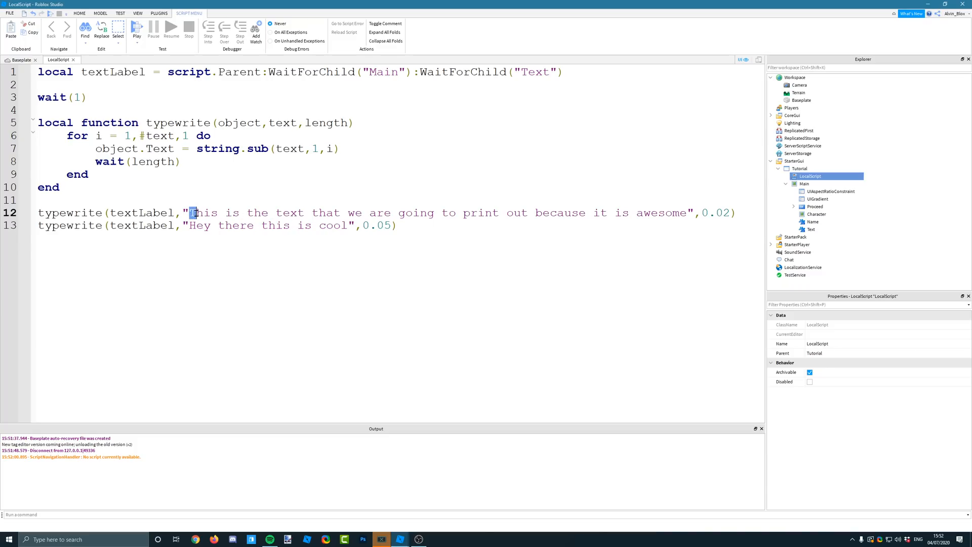
double_click(202, 213)
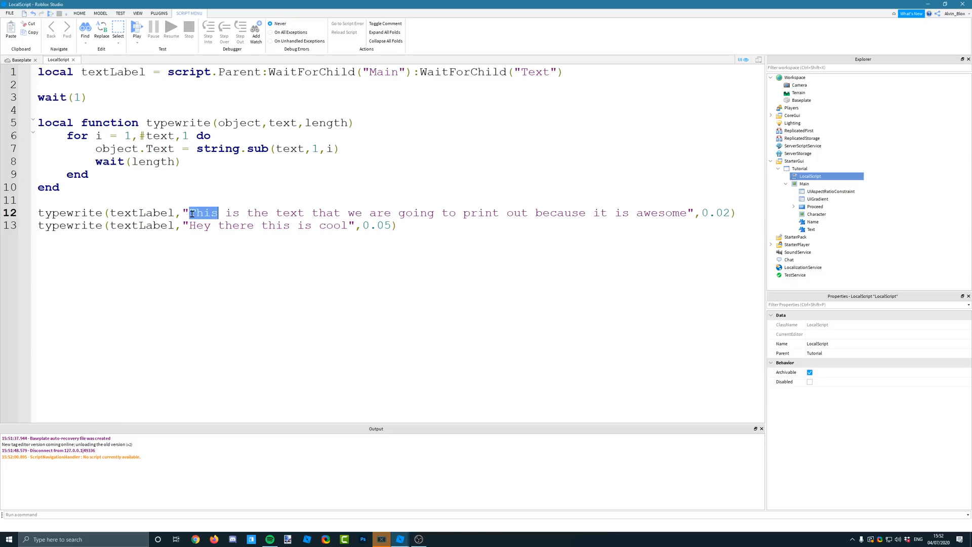
click(191, 212)
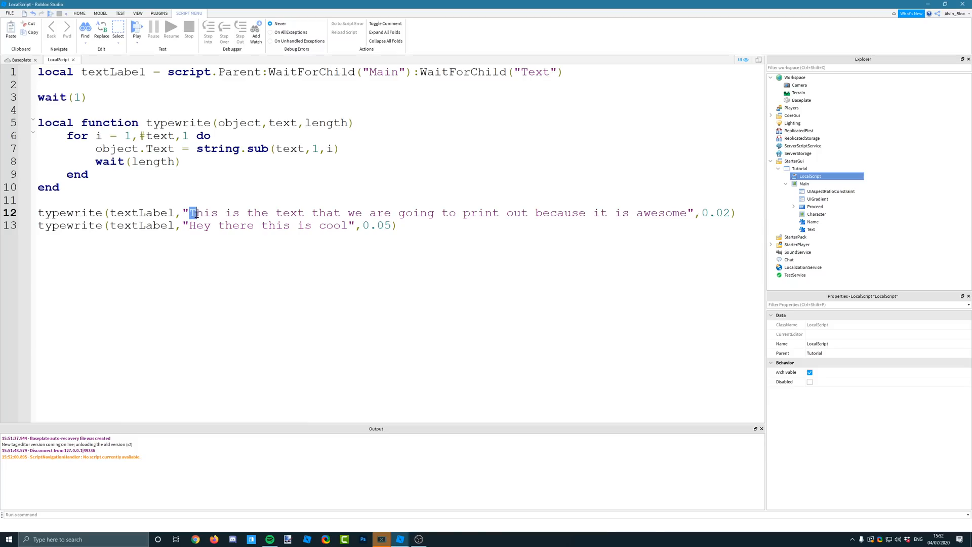
drag(191, 213, 237, 212)
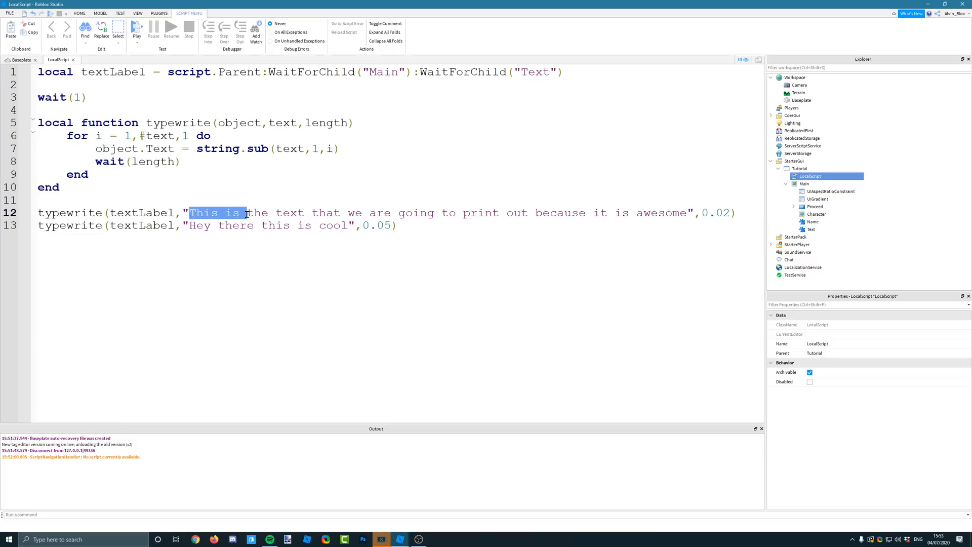
click(201, 213)
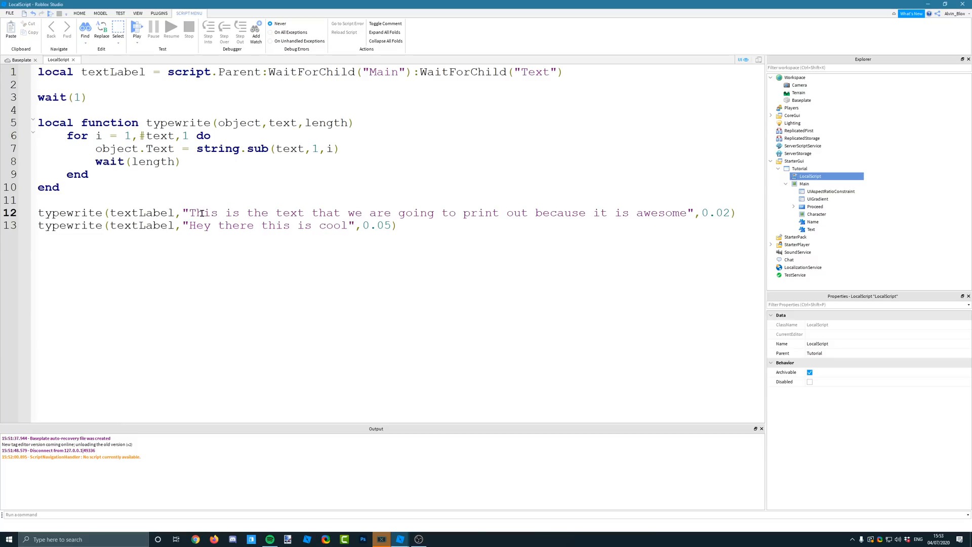
drag(192, 213, 304, 213)
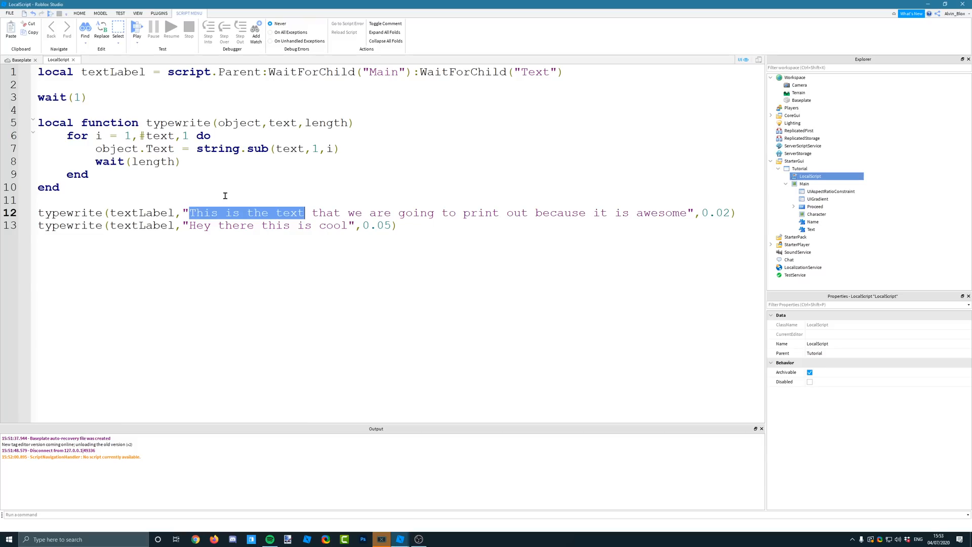